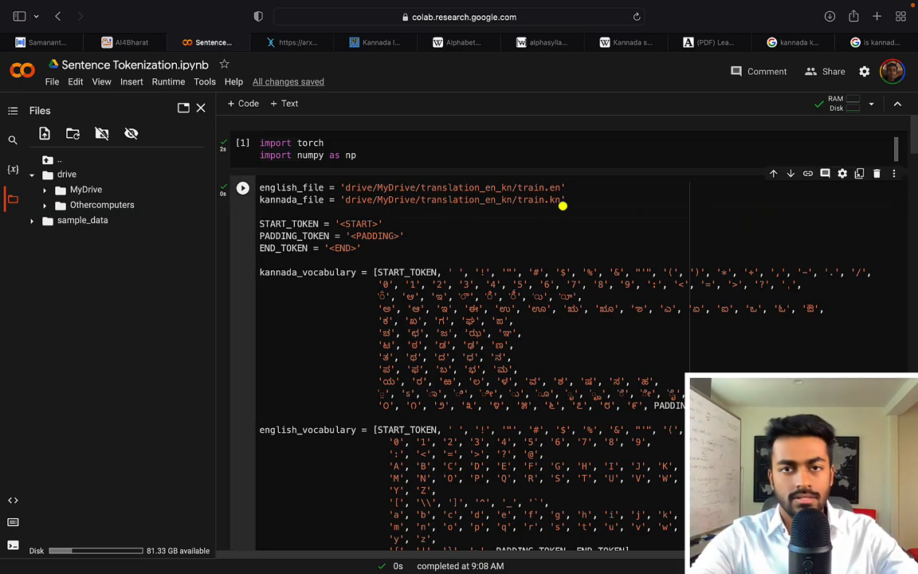
mouse_move(587, 199)
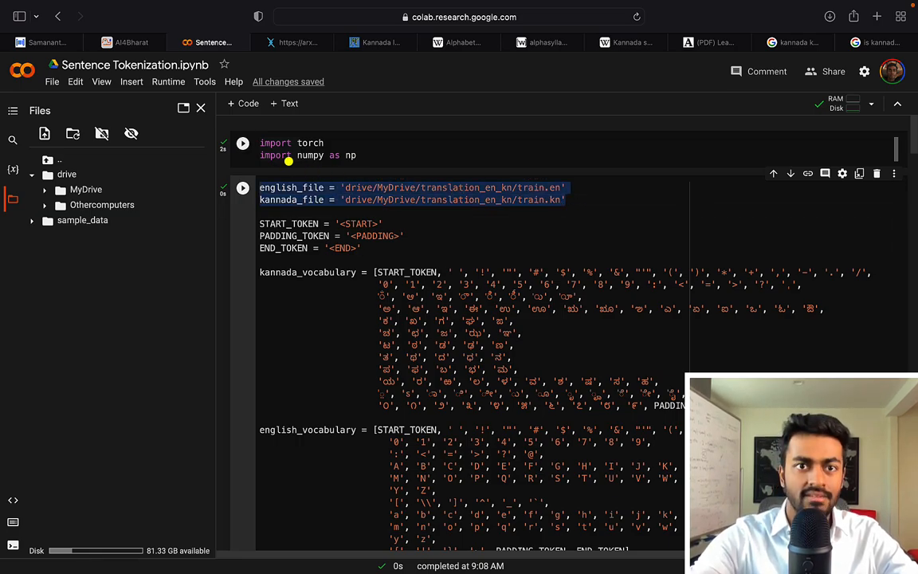
Compare the parallel train.kn Kannada and train.en English sentence files side by side.
left_click(242, 143)
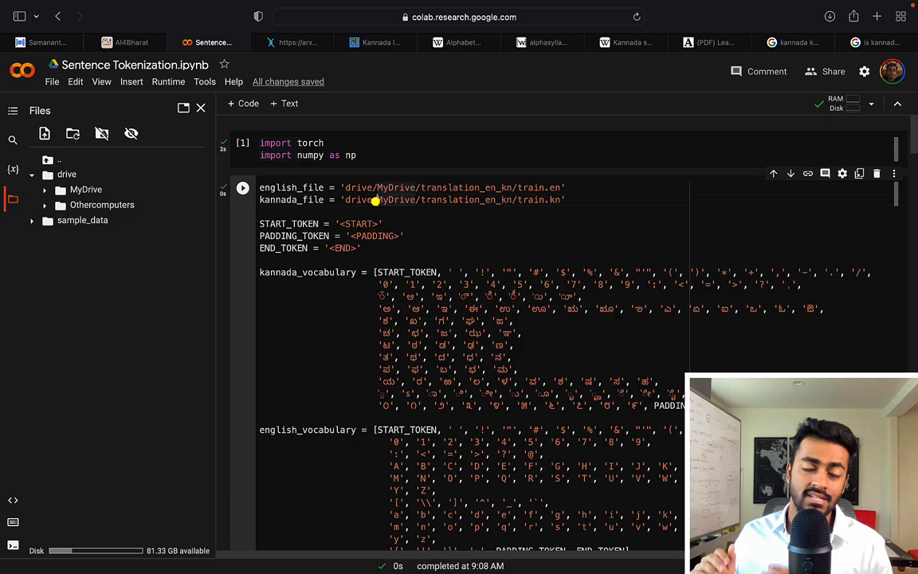
mouse_move(357, 223)
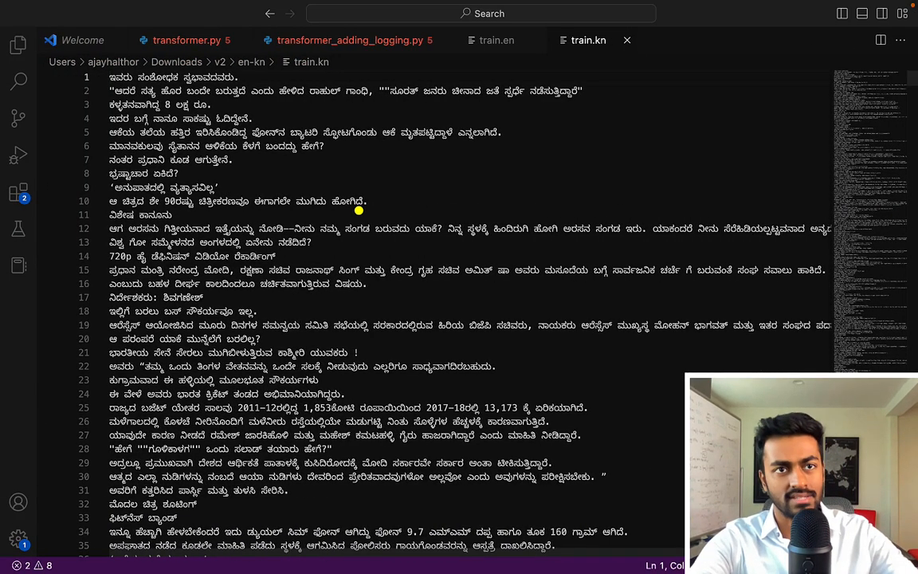
mouse_move(468, 121)
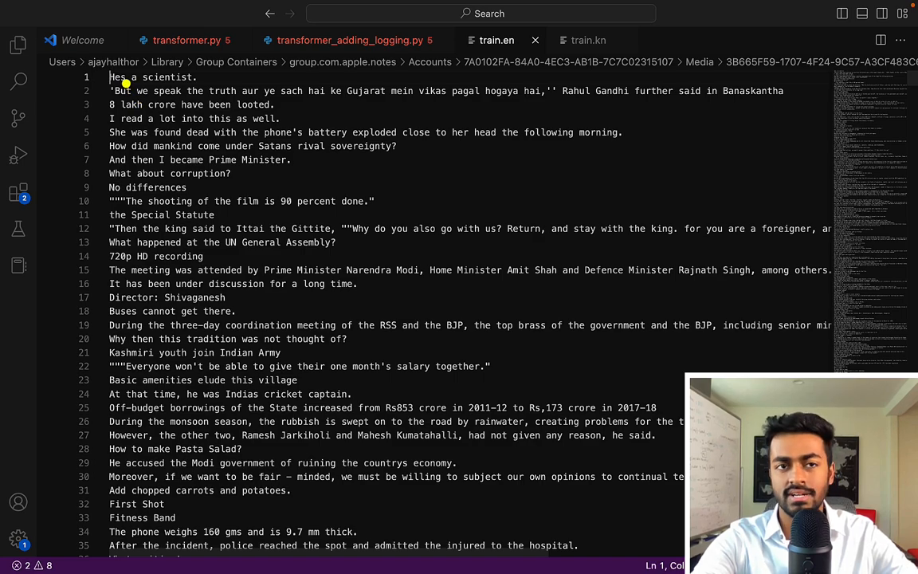
left_click(588, 39)
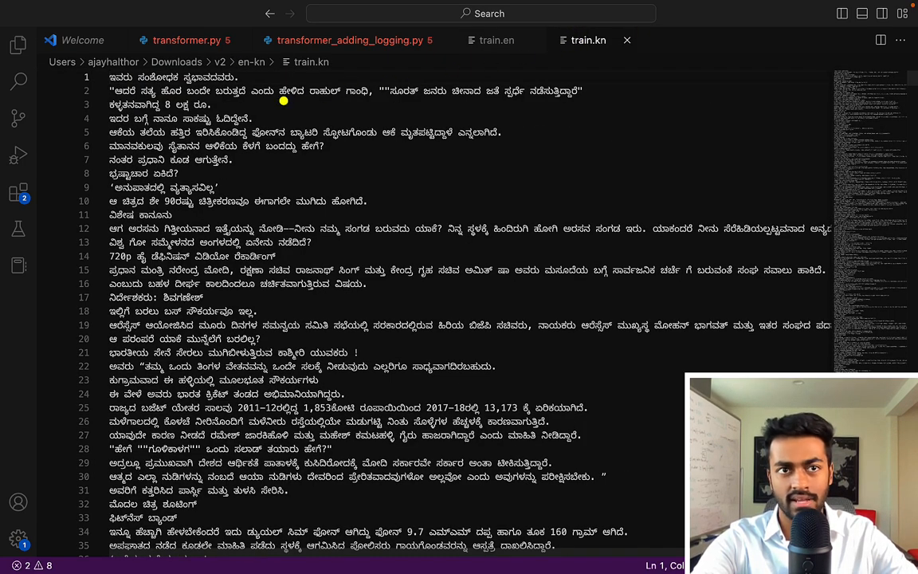
left_click(495, 40)
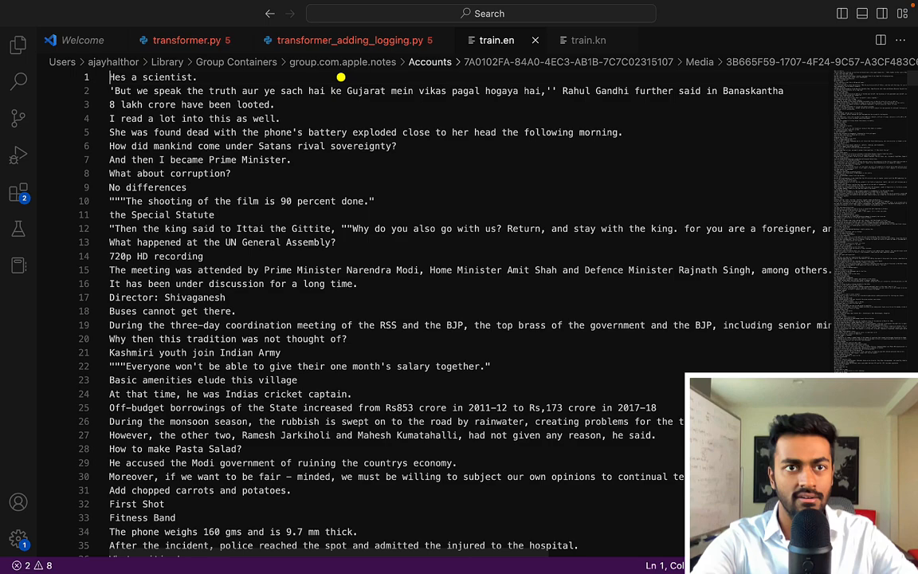
left_click(583, 40)
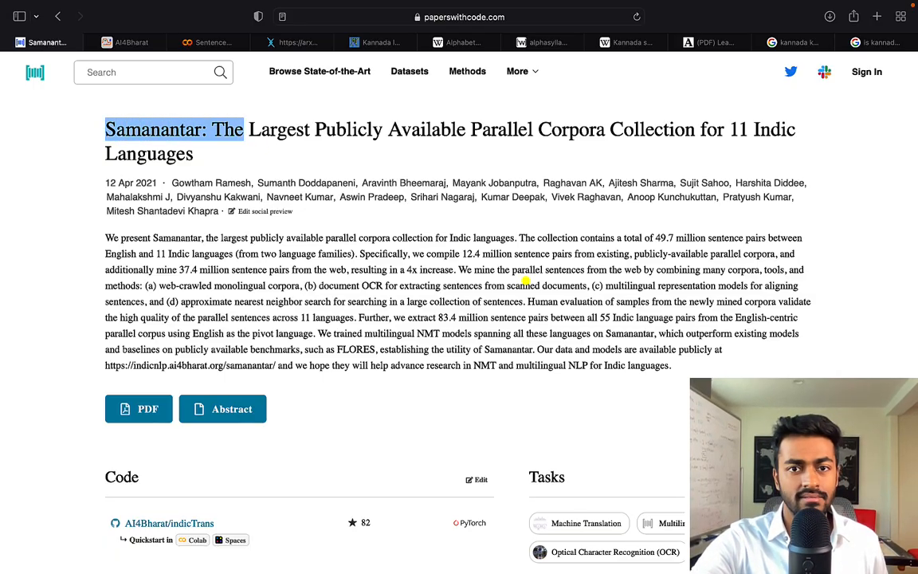
Read the Samanantar PDF through corpus statistics, sources and extraction, then move to the AI4Bharat page.
left_click(137, 408)
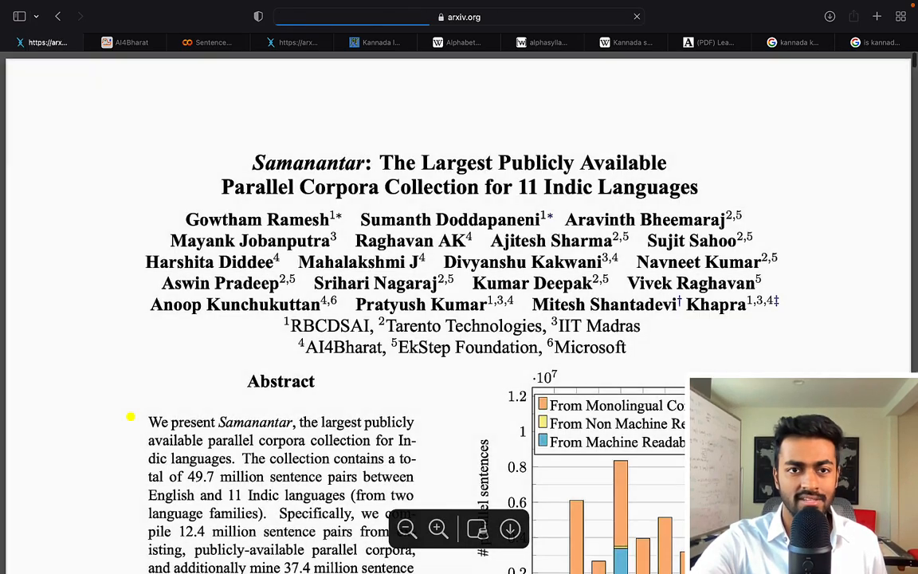
scroll("down", 3)
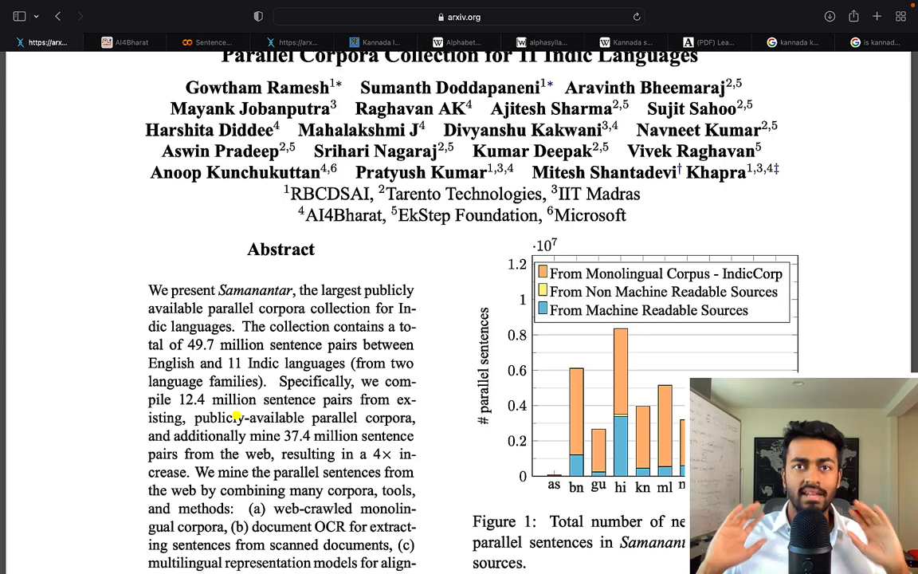
scroll("down", 3)
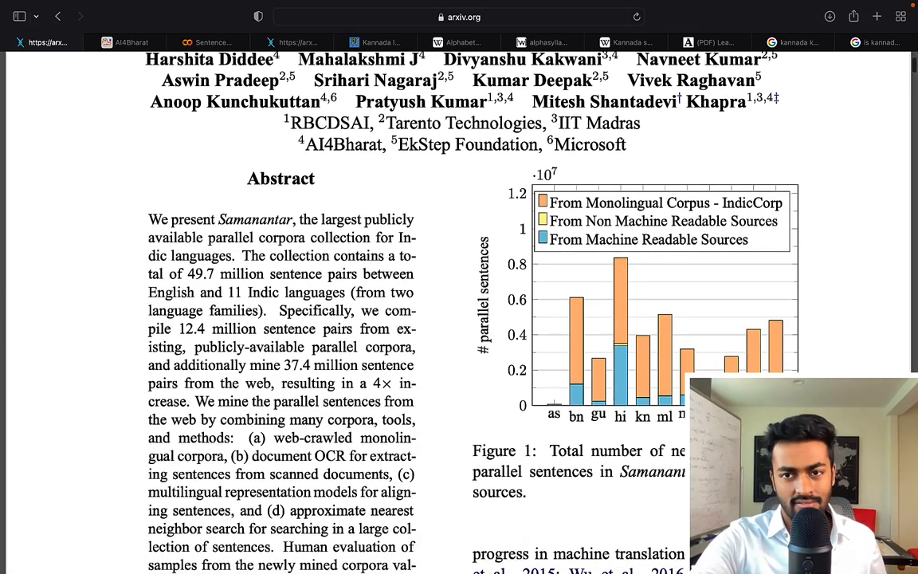
scroll("down", 3)
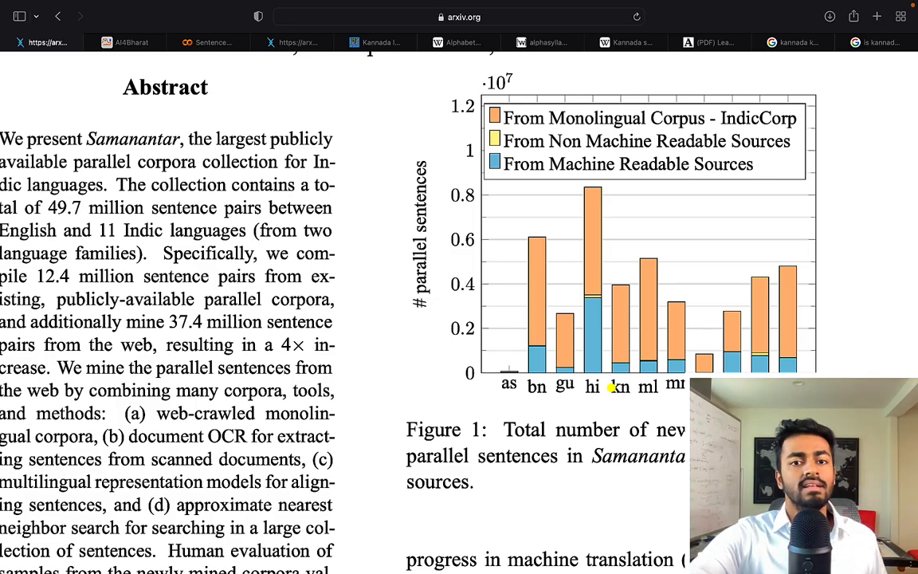
scroll("down", 3)
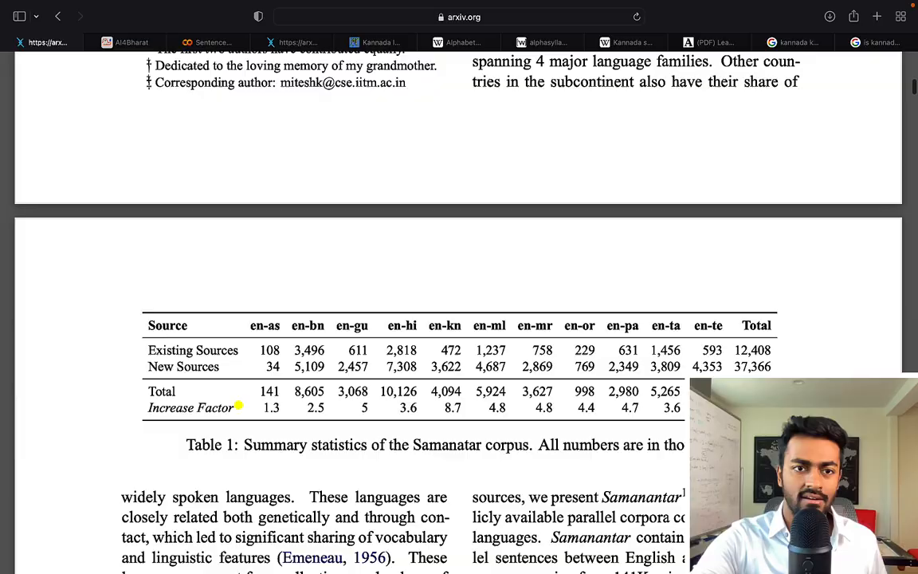
scroll("down", 3)
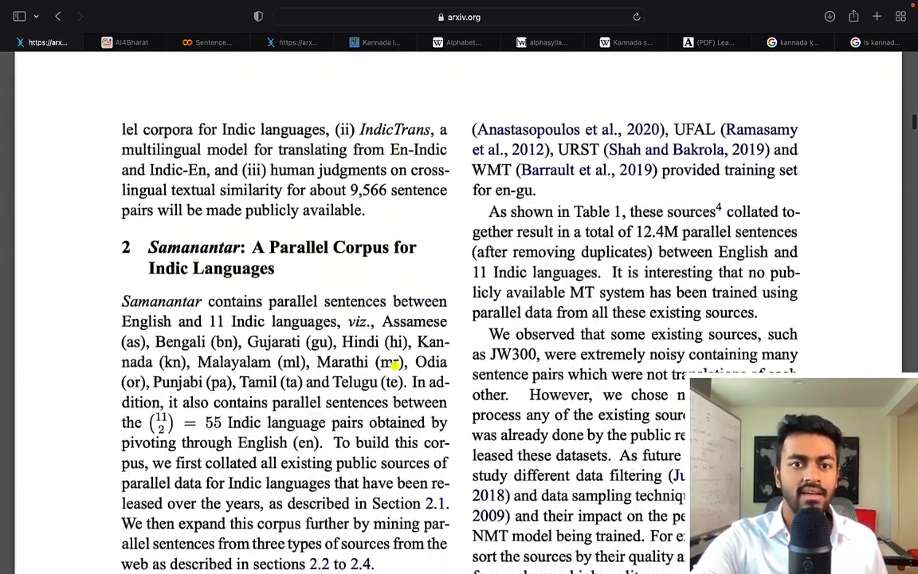
scroll("down", 3)
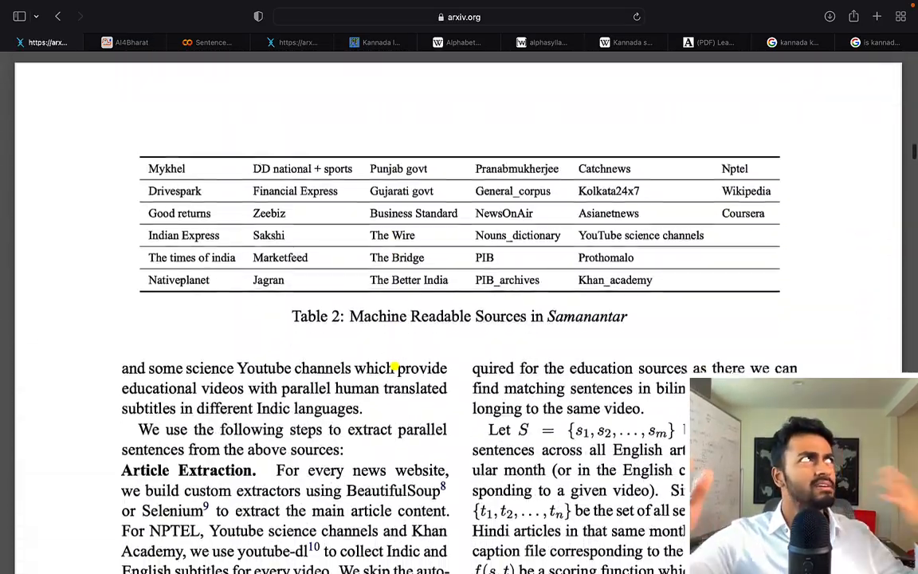
scroll("down", 3)
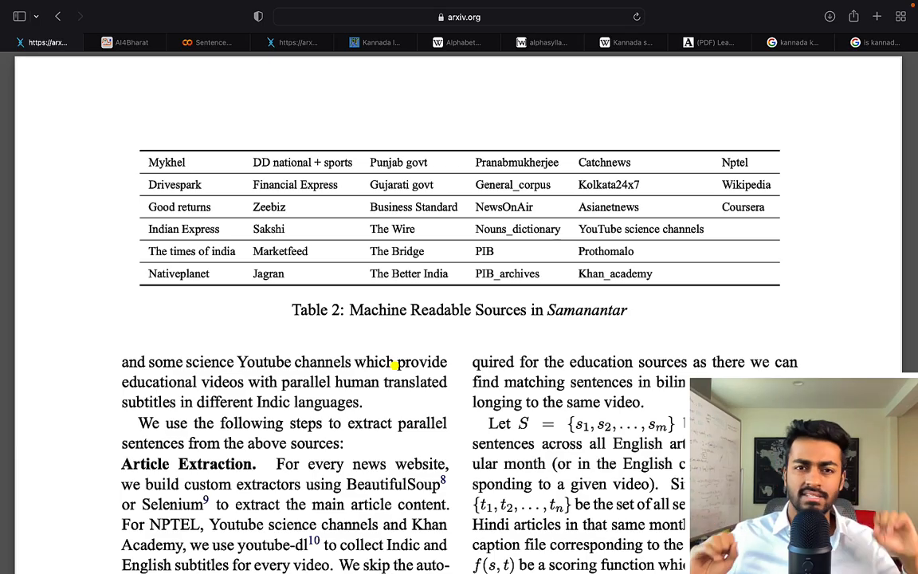
scroll("down", 3)
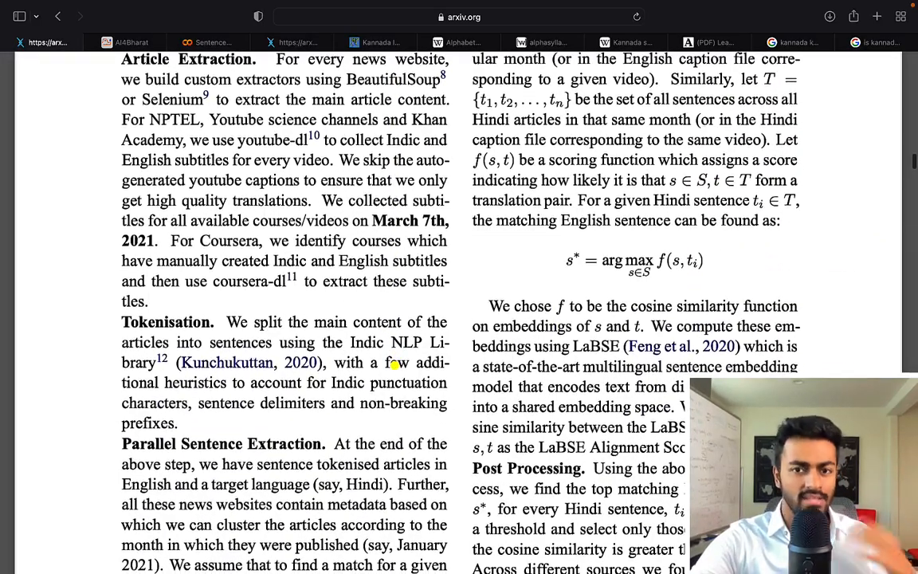
scroll("down", 3)
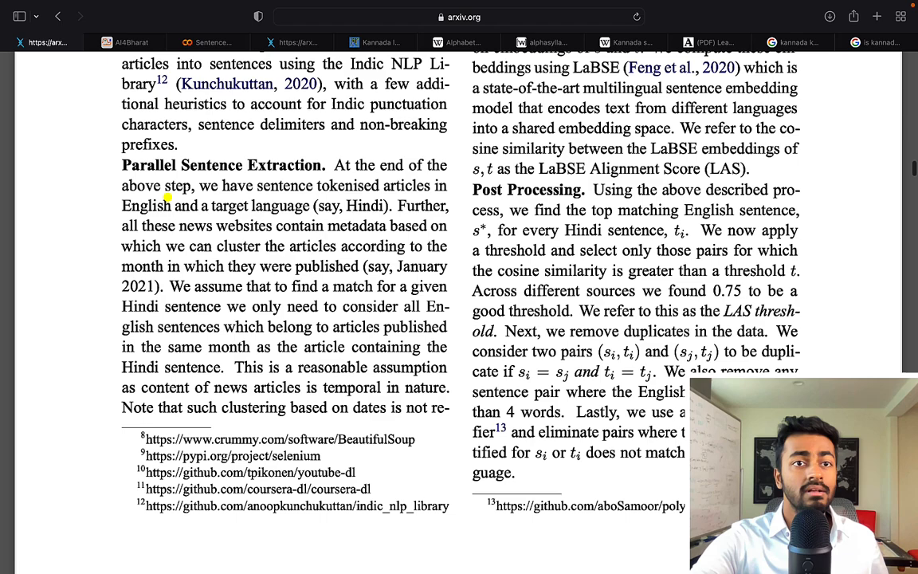
left_click(127, 42)
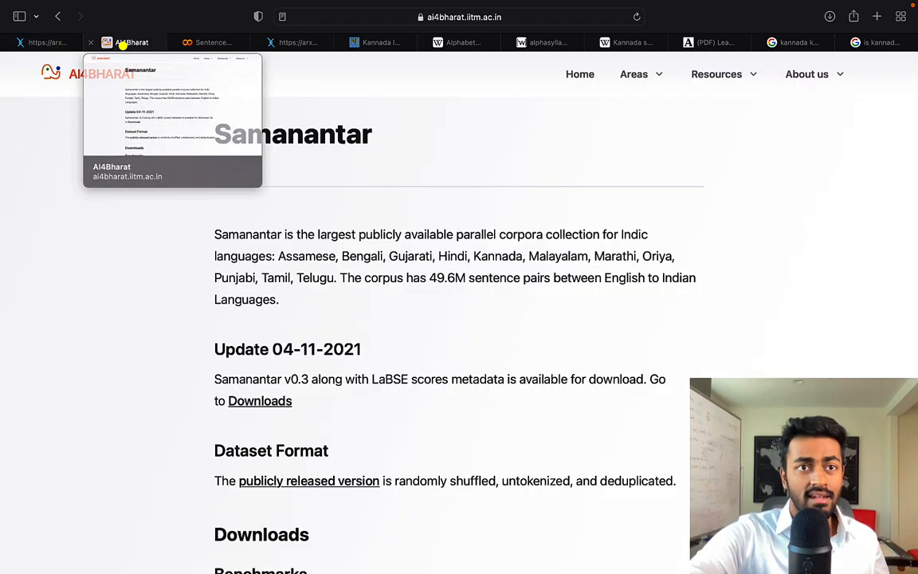
mouse_move(529, 141)
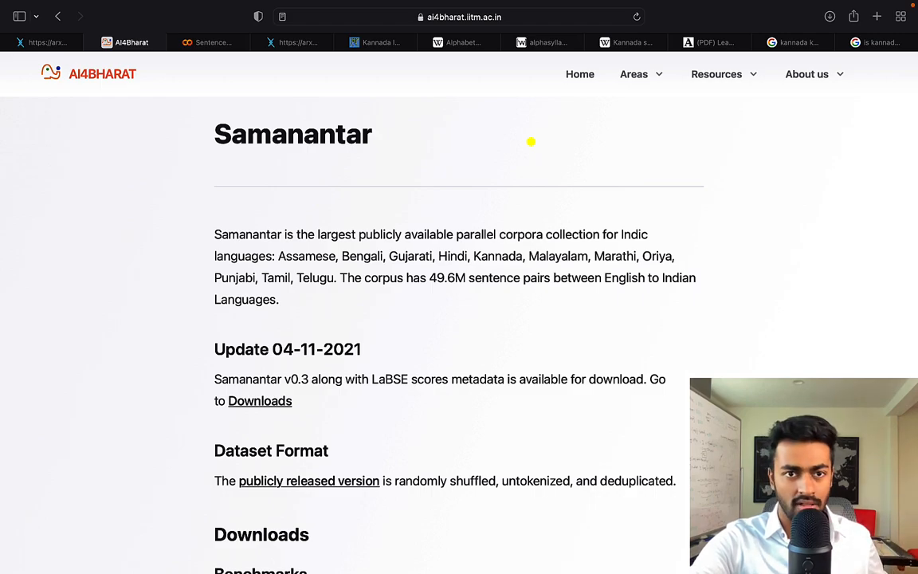
mouse_move(278, 406)
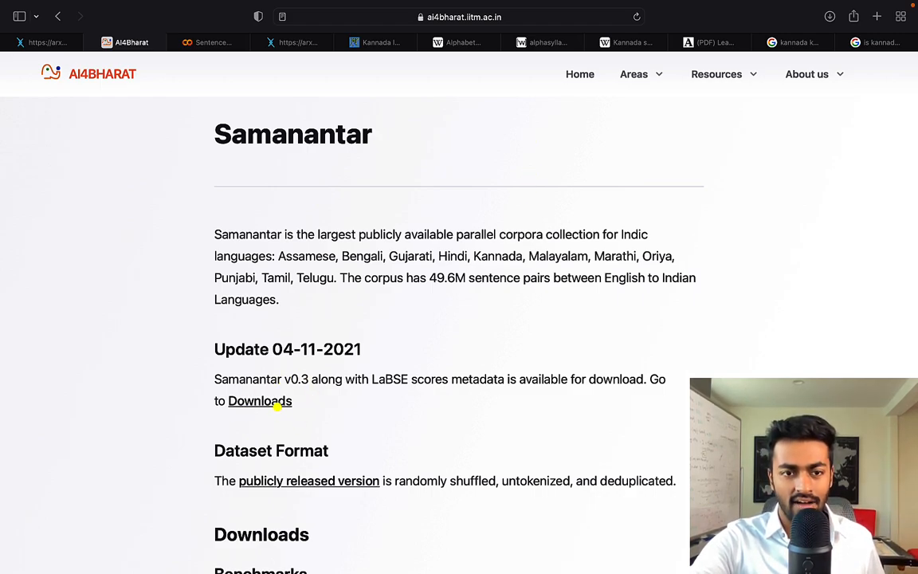
scroll("down", 3)
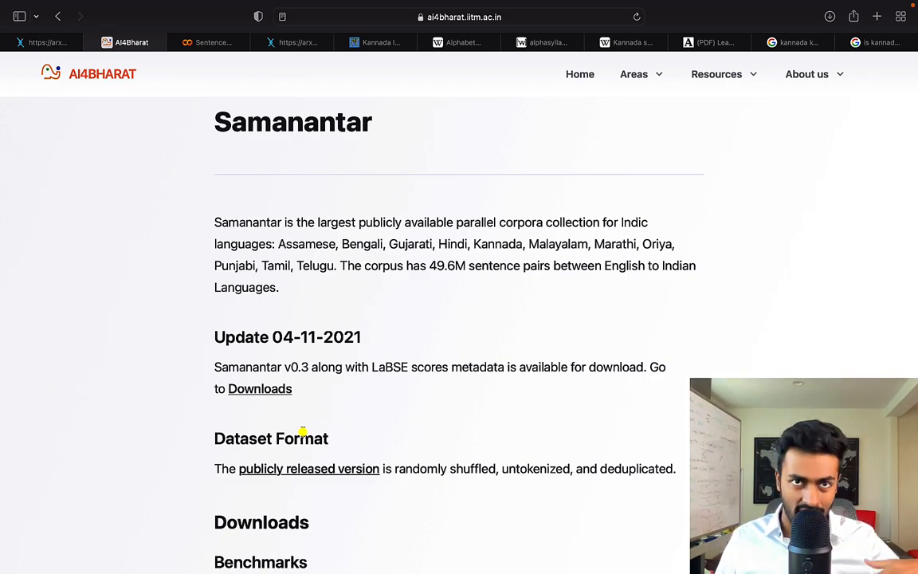
left_click(211, 41)
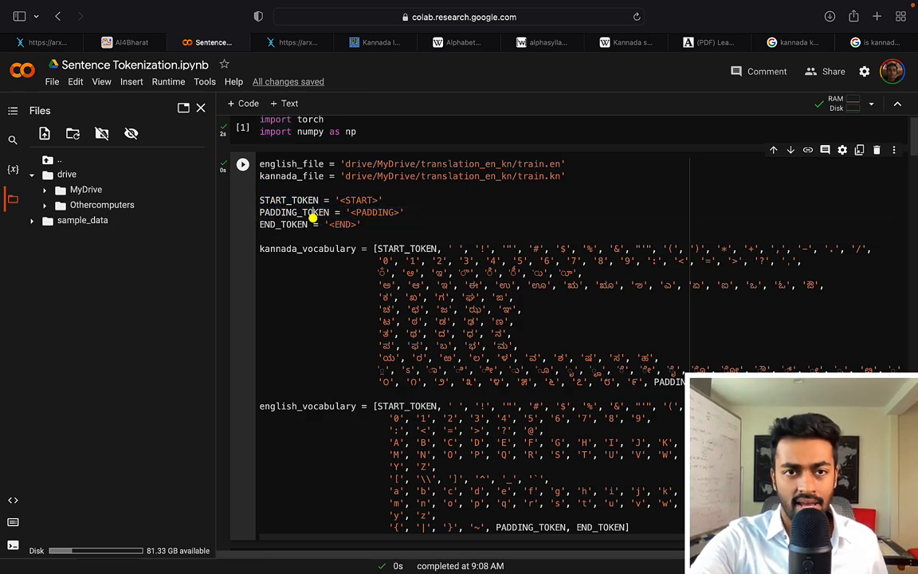
Review the PADDING_TOKEN definition and vocabulary lists, then move to Omniglot's Kannada alphabet page.
double_click(288, 201)
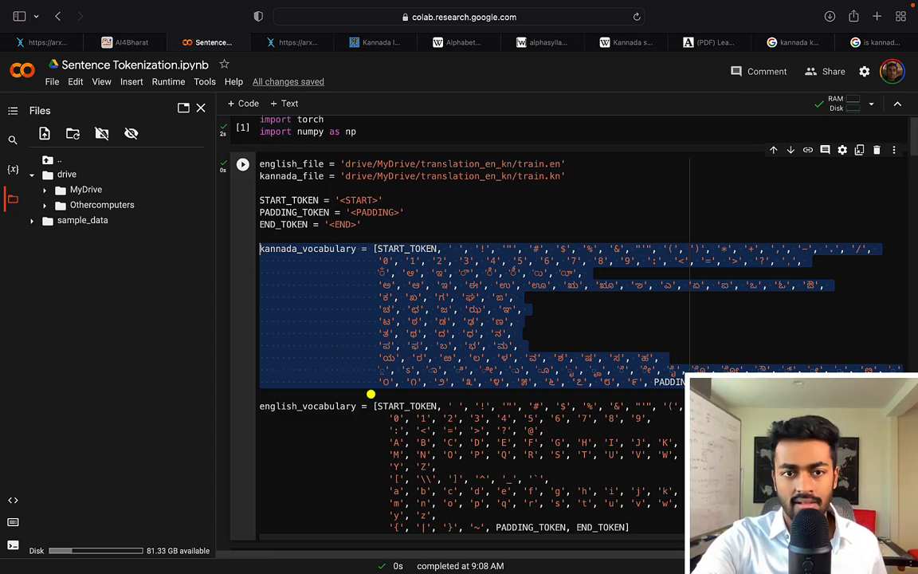
scroll("down", 3)
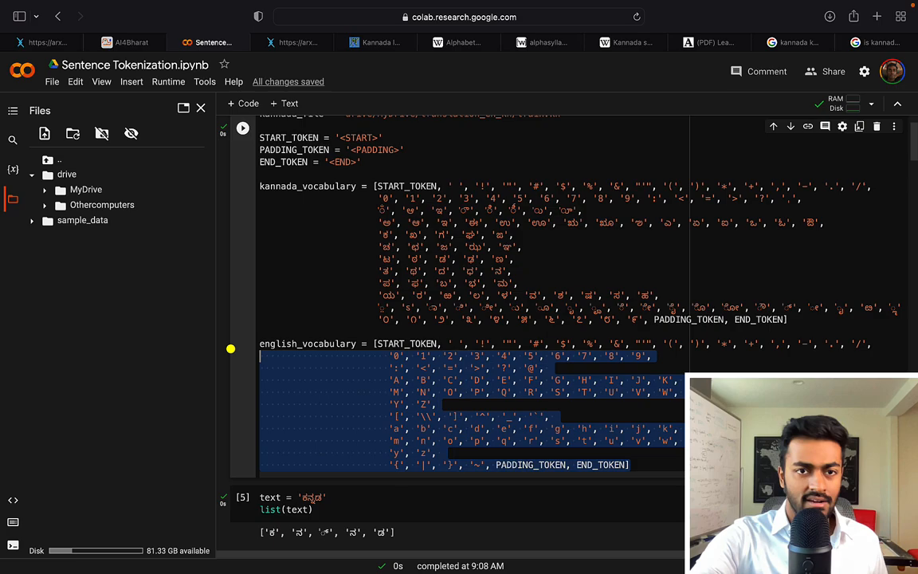
left_click(557, 415)
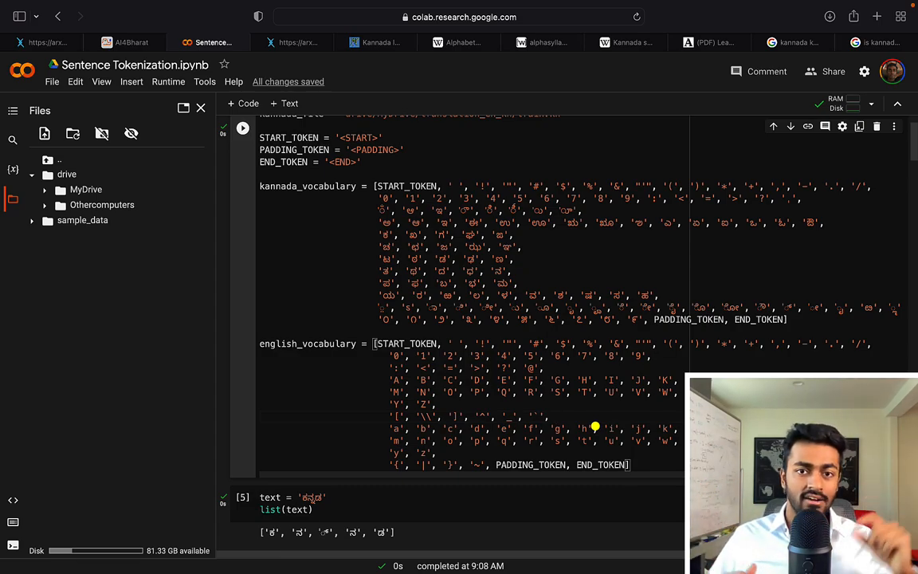
mouse_move(558, 392)
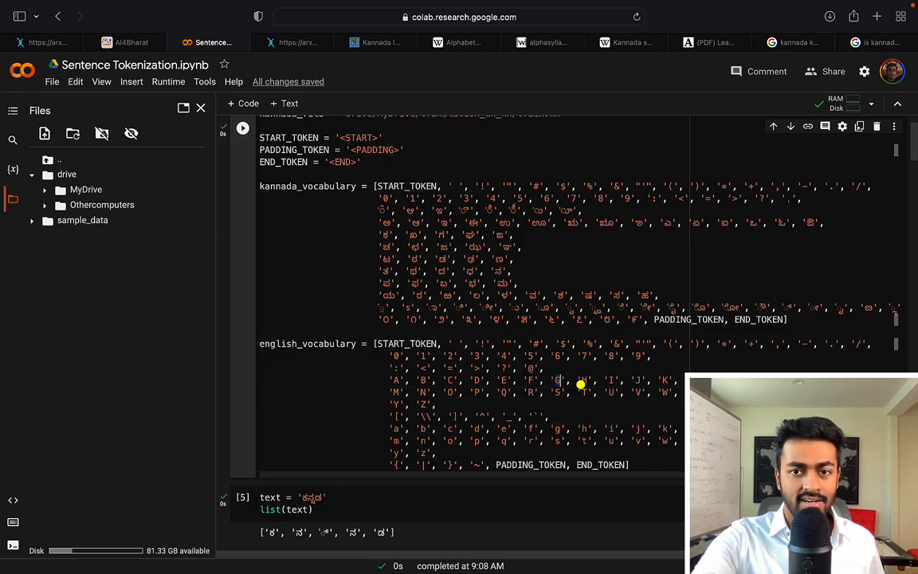
mouse_move(619, 402)
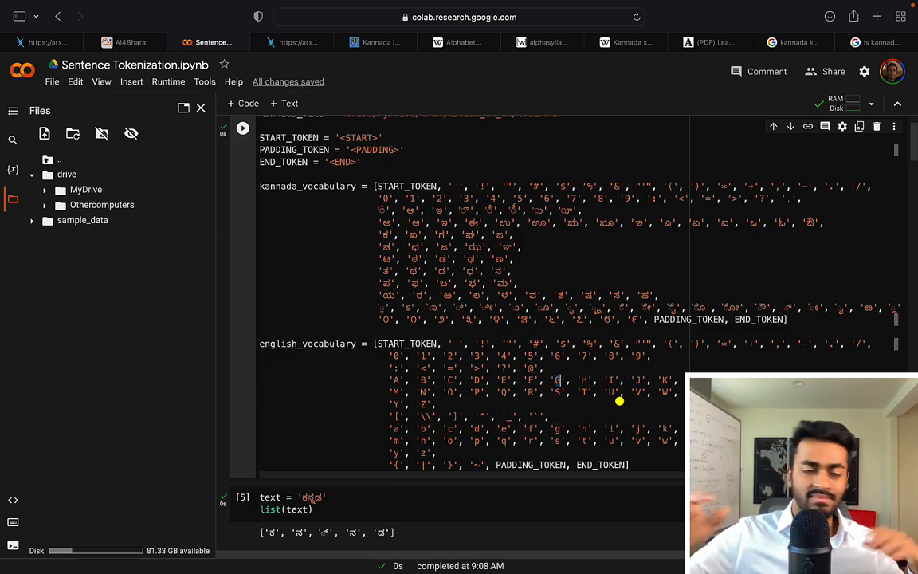
left_click(386, 41)
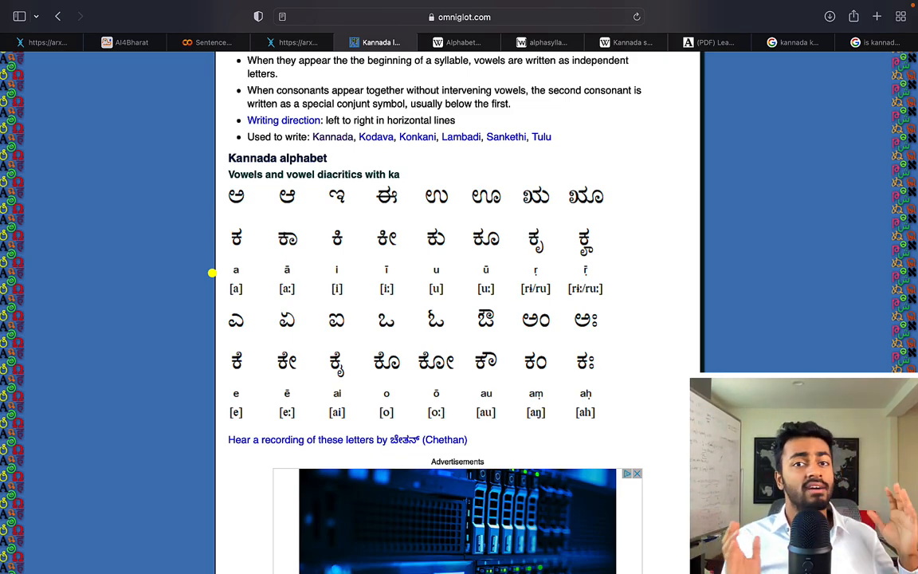
mouse_move(210, 248)
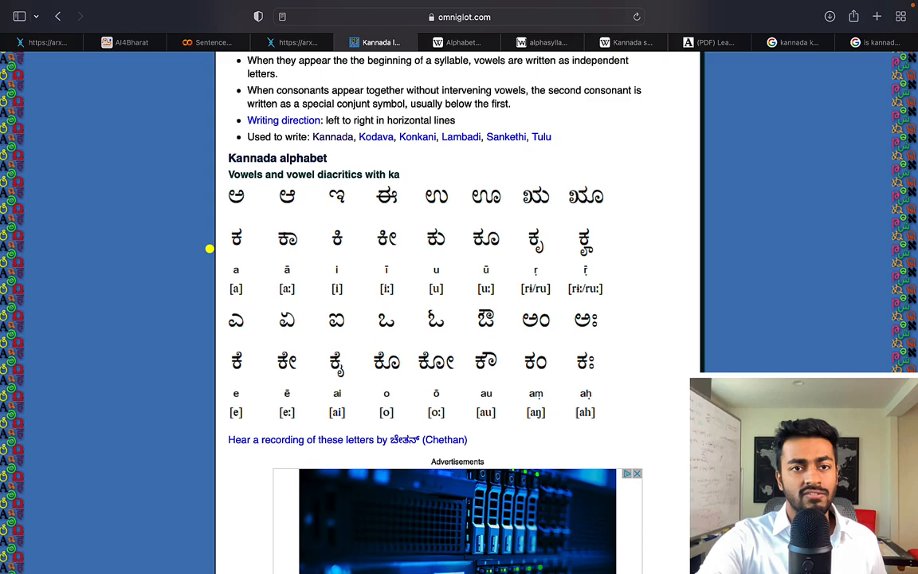
mouse_move(263, 362)
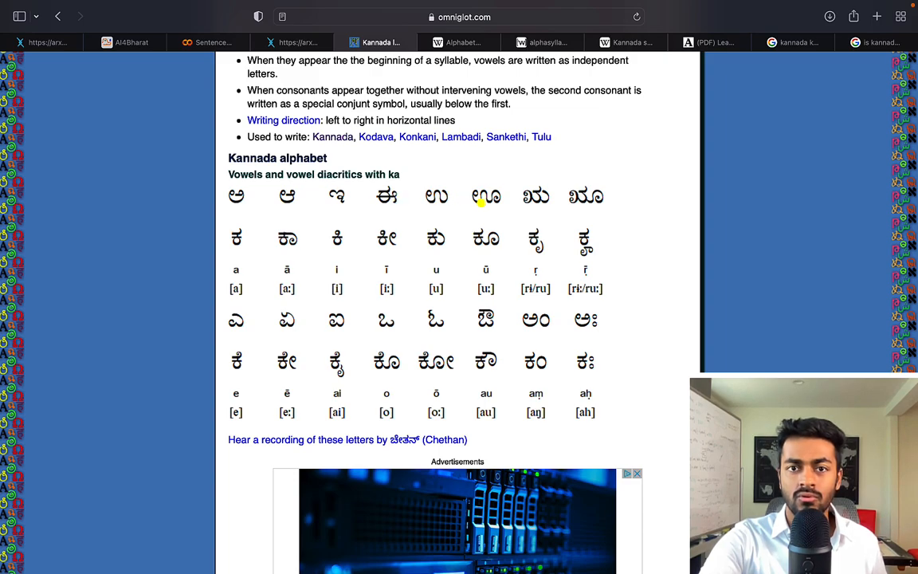
mouse_move(302, 320)
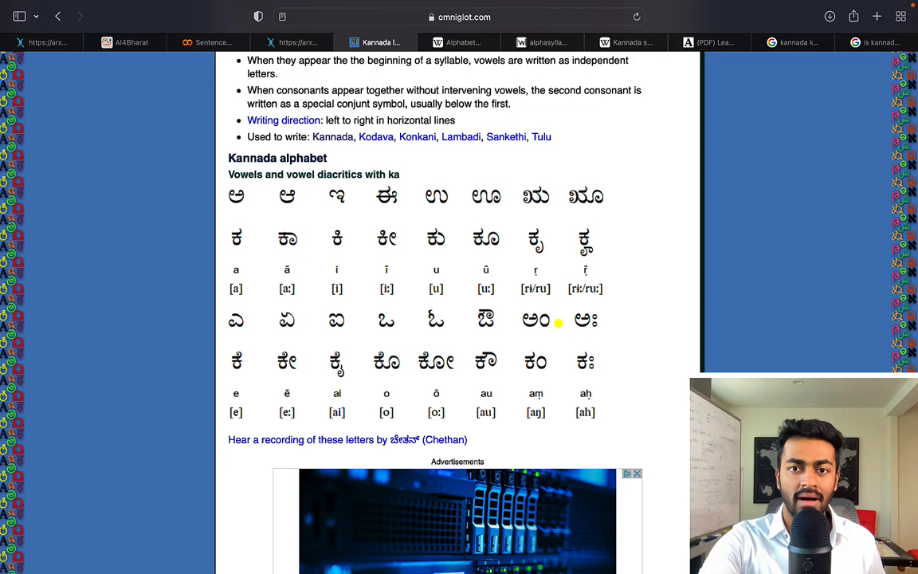
scroll("down", 3)
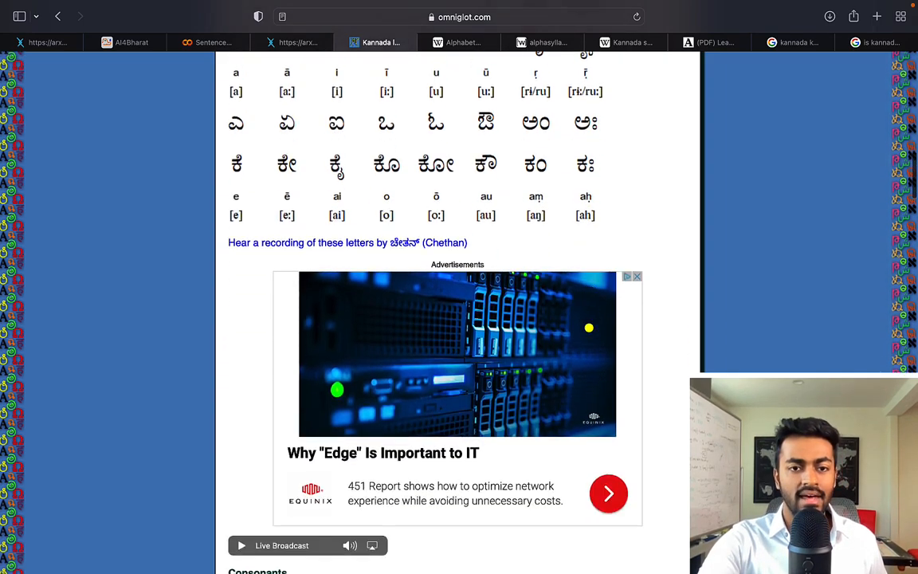
scroll("down", 3)
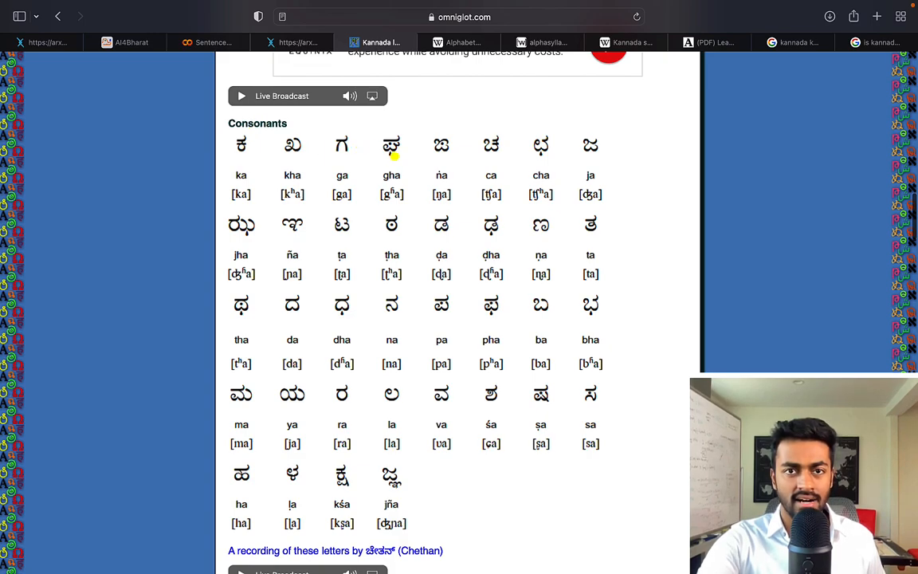
mouse_move(351, 239)
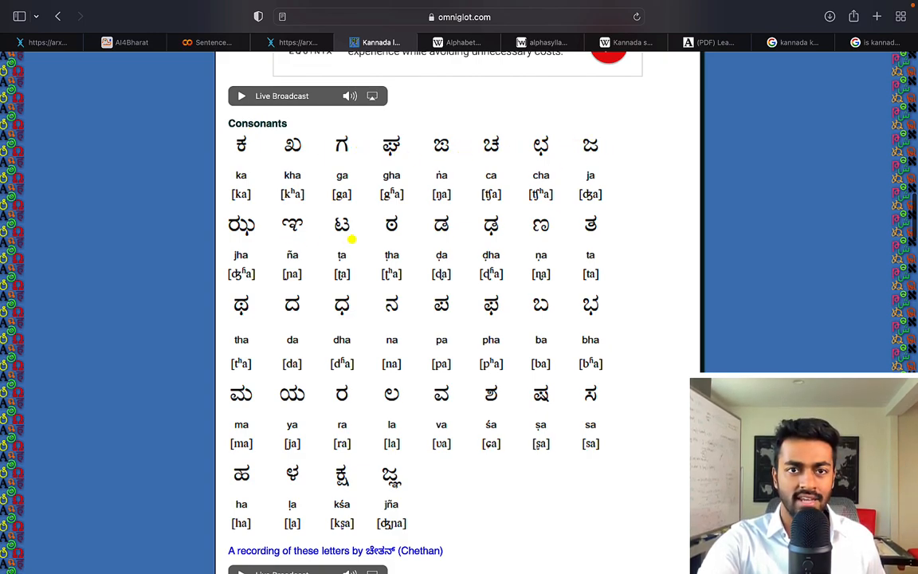
mouse_move(454, 303)
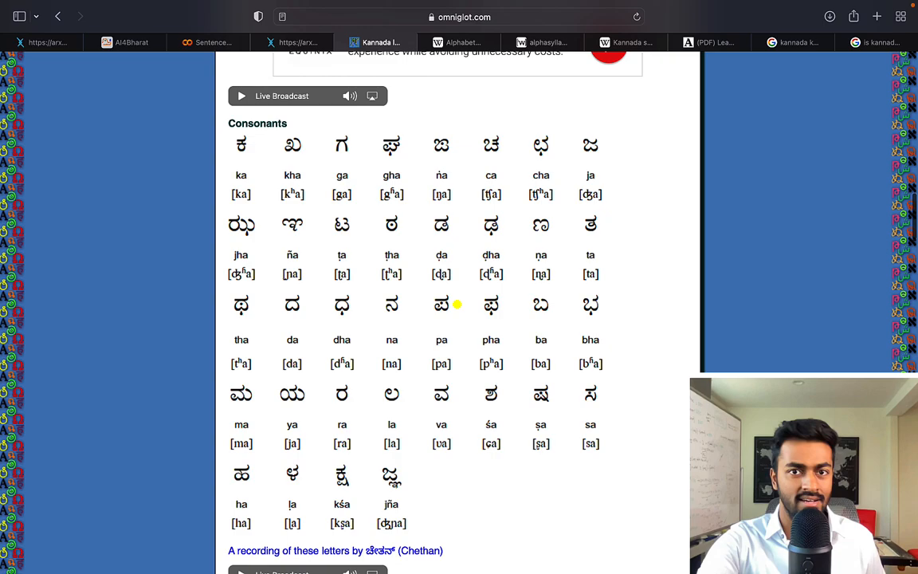
mouse_move(403, 402)
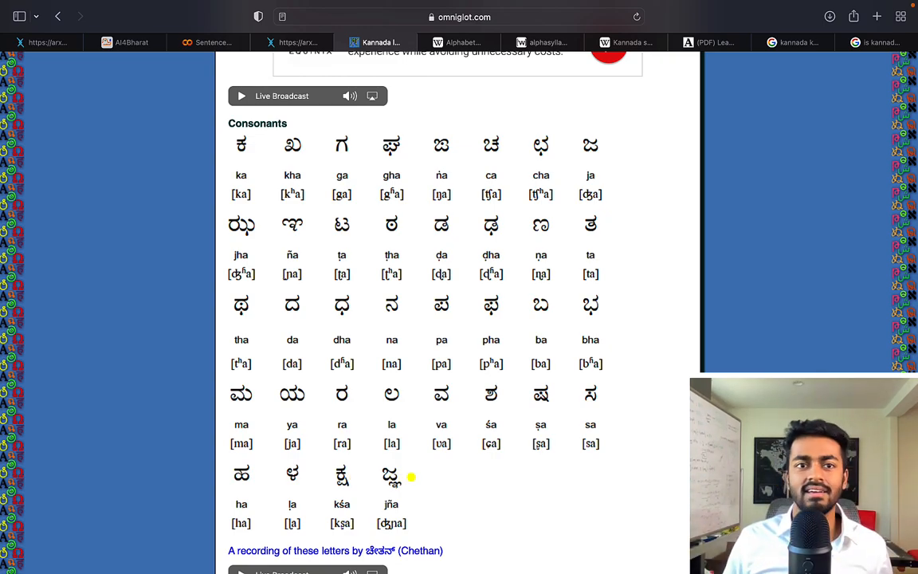
scroll("down", 3)
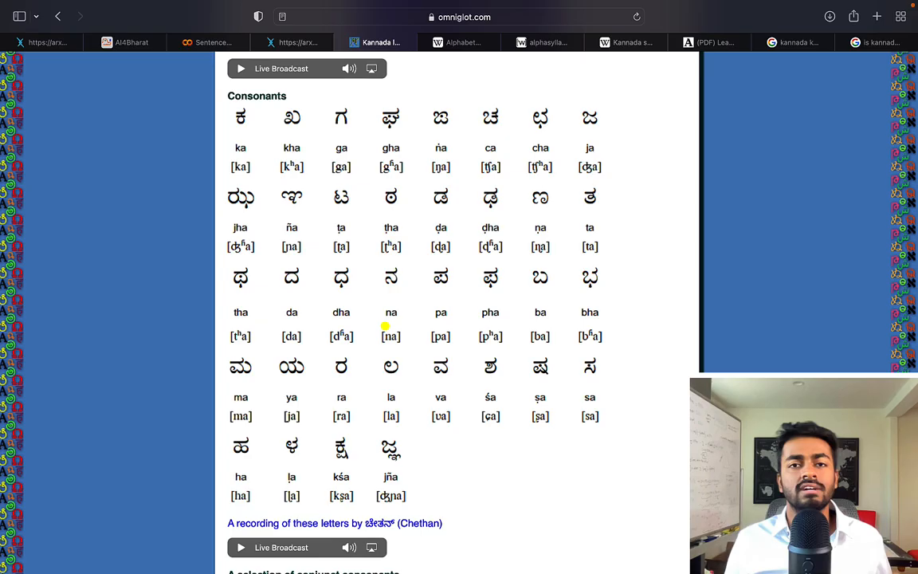
Highlight the Academia.edu snippet stating Kannada uses an alphasyllabic writing system.
left_click(880, 42)
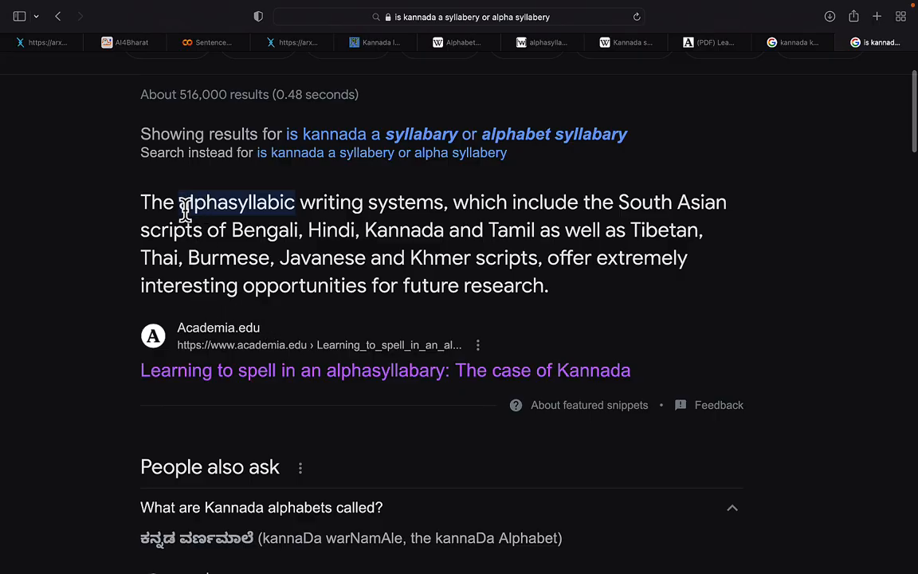
left_click_drag(181, 201, 630, 286)
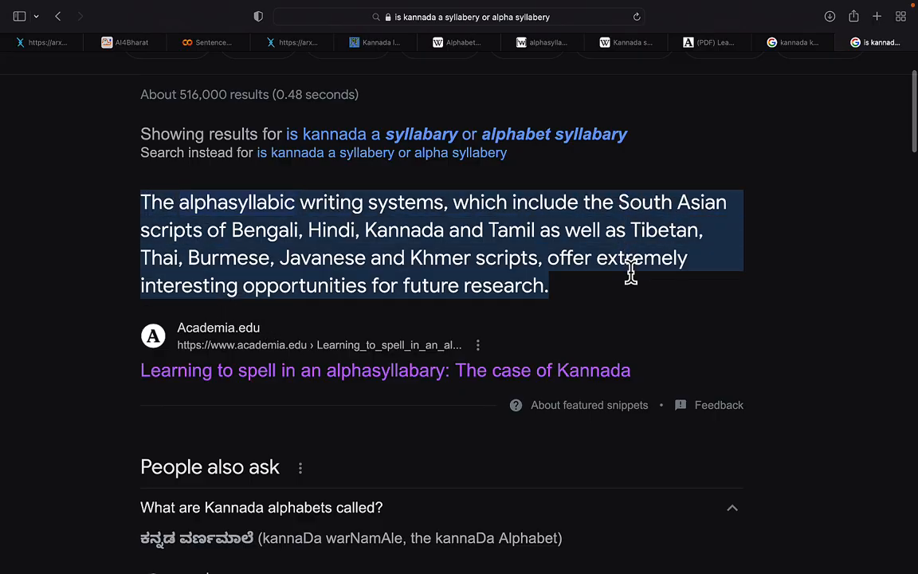
mouse_move(638, 285)
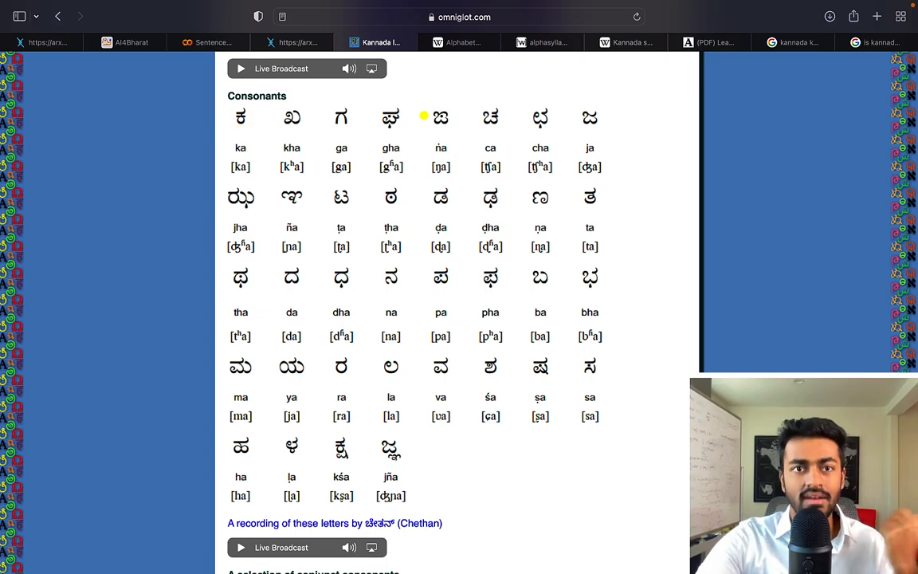
scroll("up", 3)
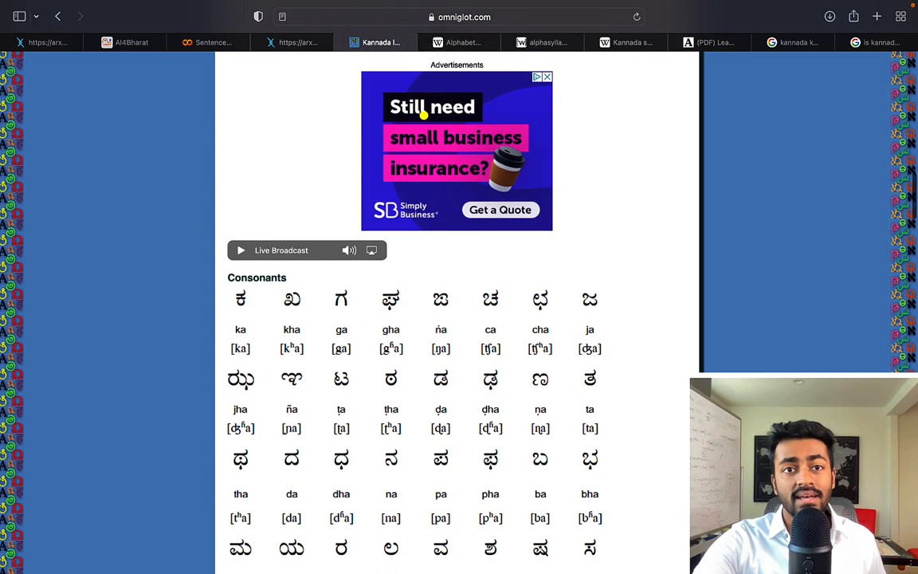
scroll("up", 3)
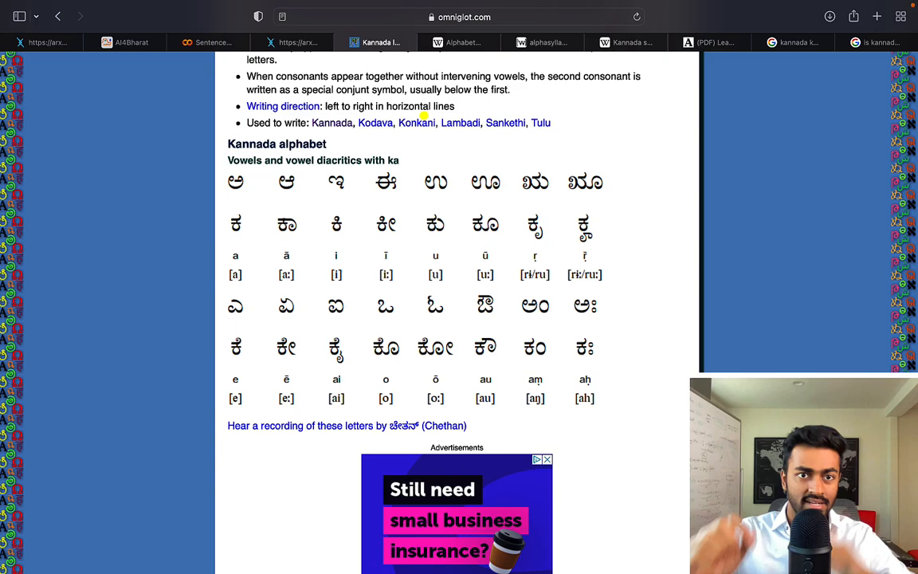
mouse_move(281, 226)
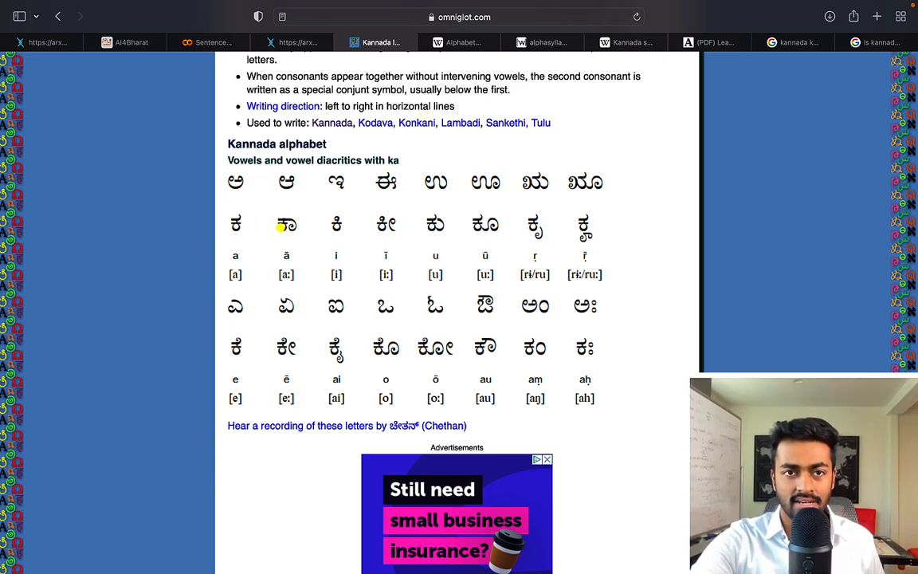
mouse_move(274, 226)
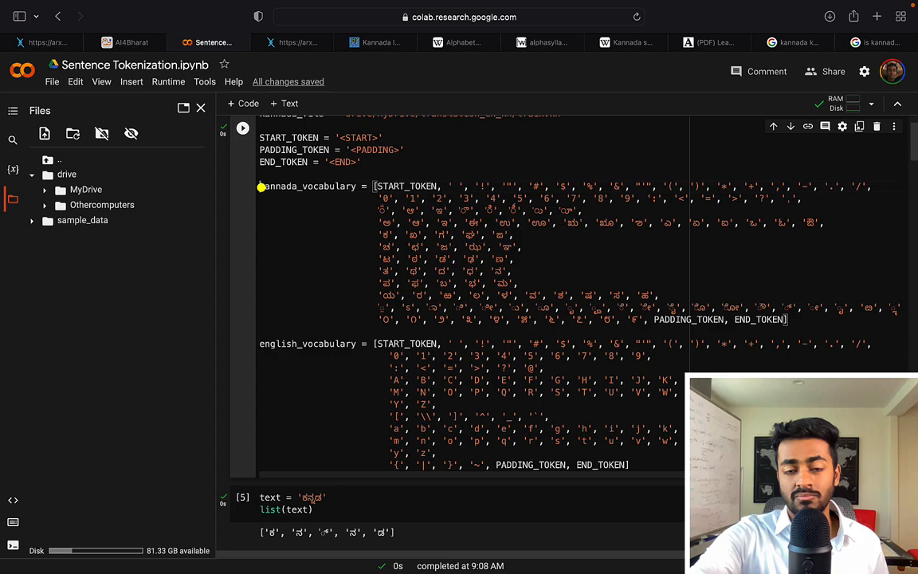
left_click_drag(260, 185, 383, 326)
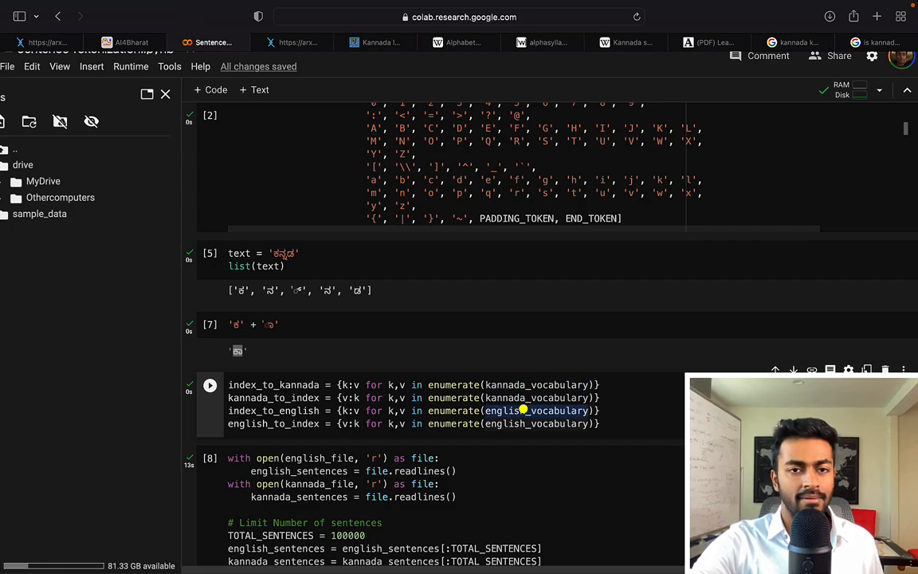
mouse_move(274, 397)
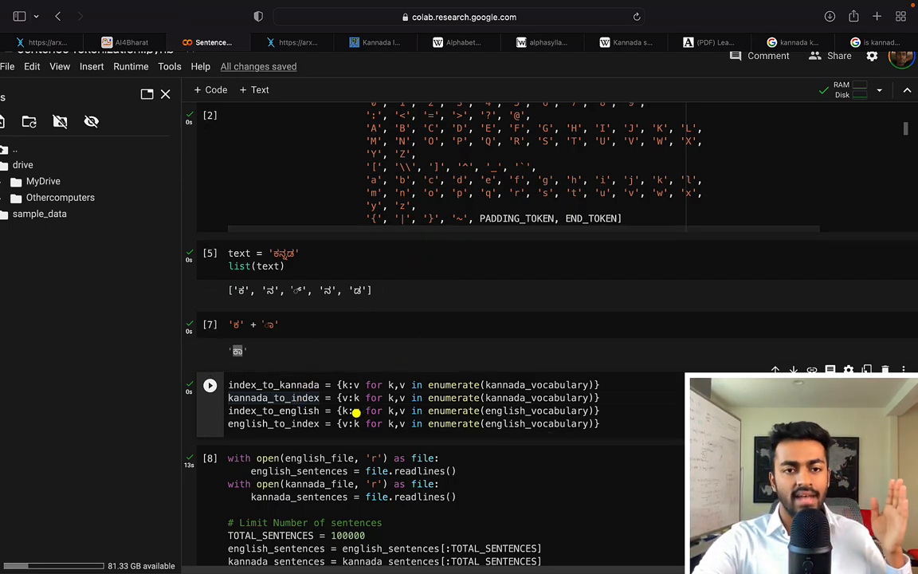
mouse_move(580, 411)
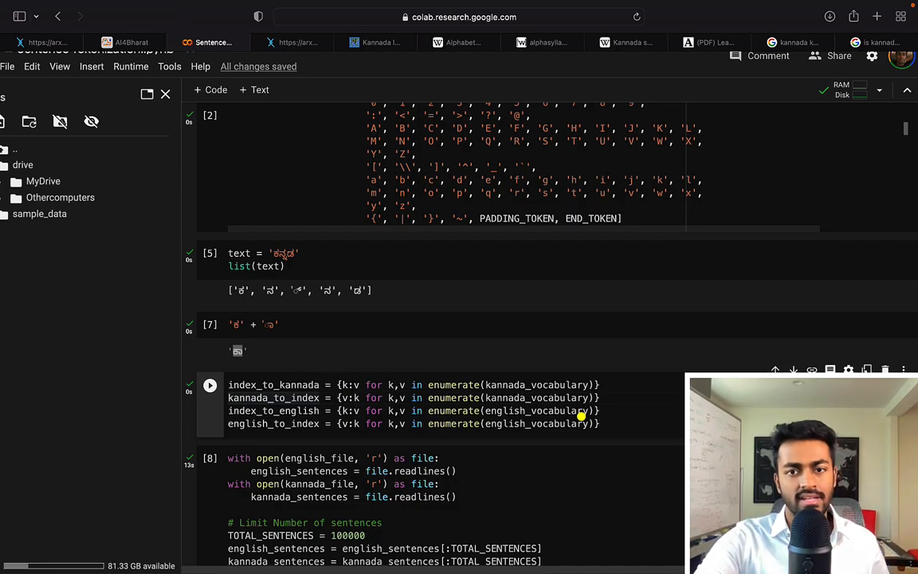
left_click_drag(228, 384, 599, 424)
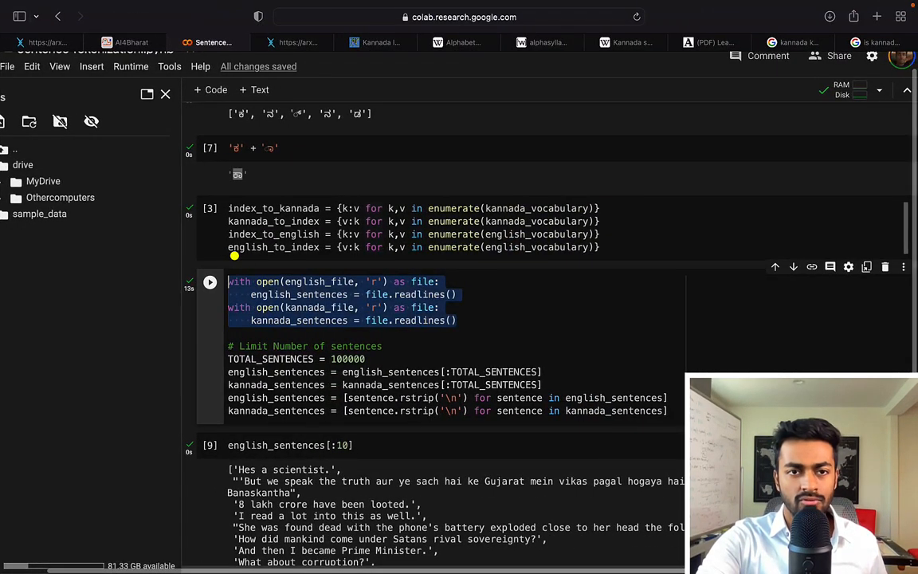
left_click(523, 365)
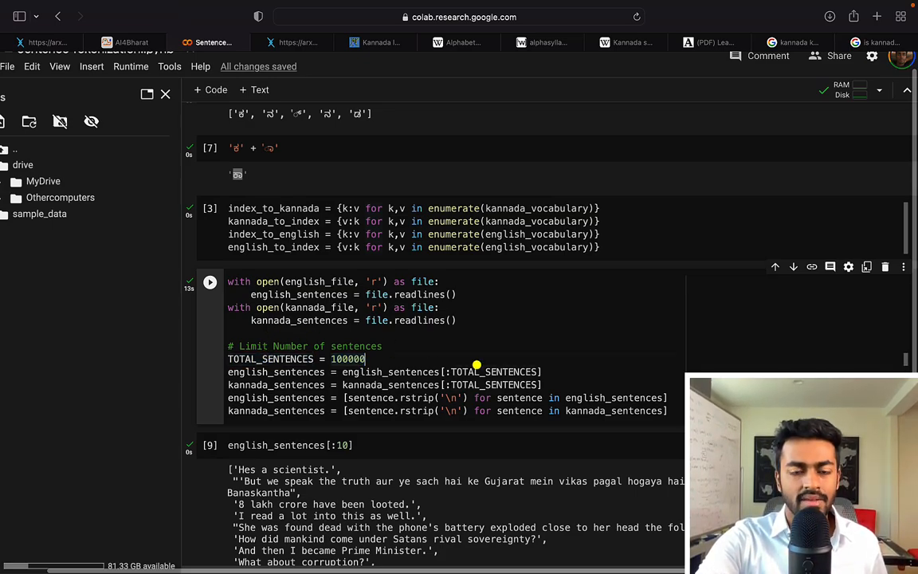
mouse_move(440, 399)
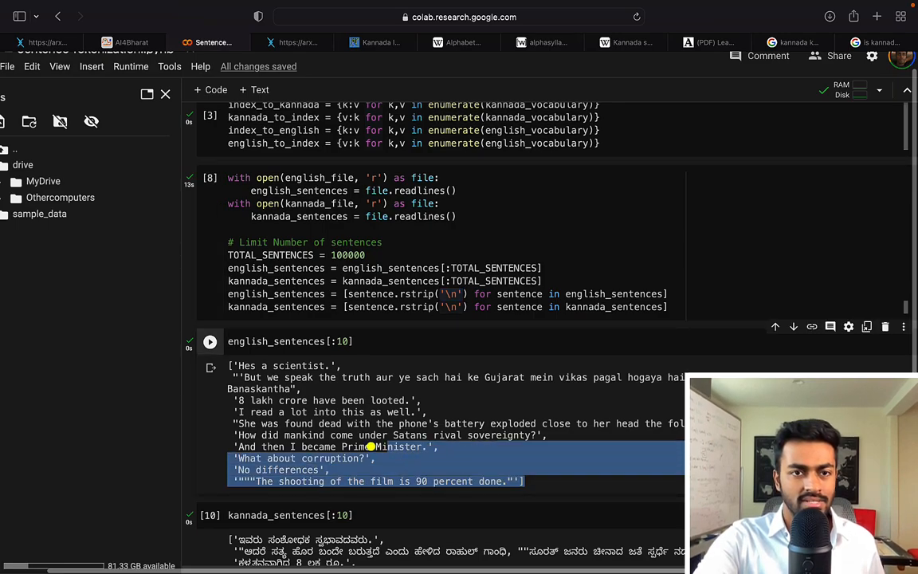
scroll("down", 3)
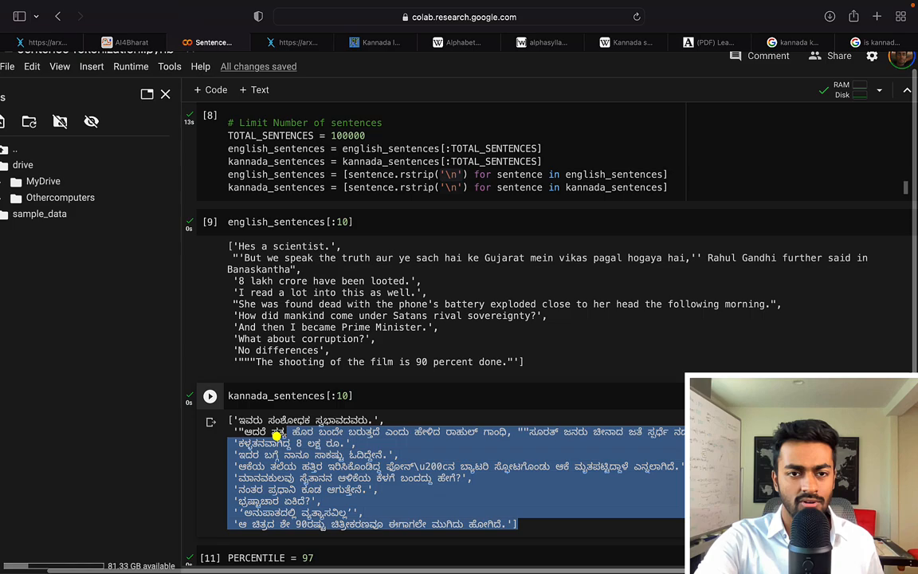
left_click(290, 42)
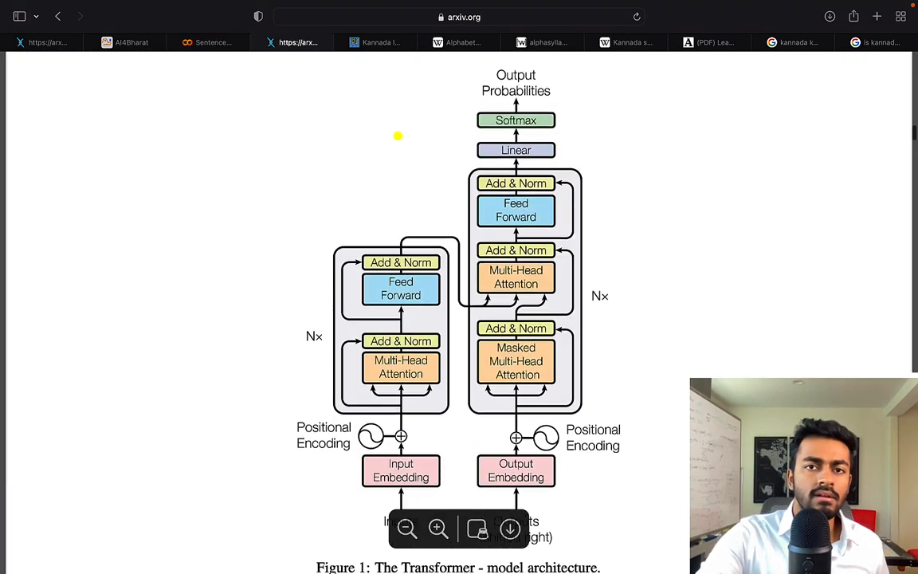
Finish reviewing the Transformer architecture figure and return to the Colab notebook.
scroll("down", 3)
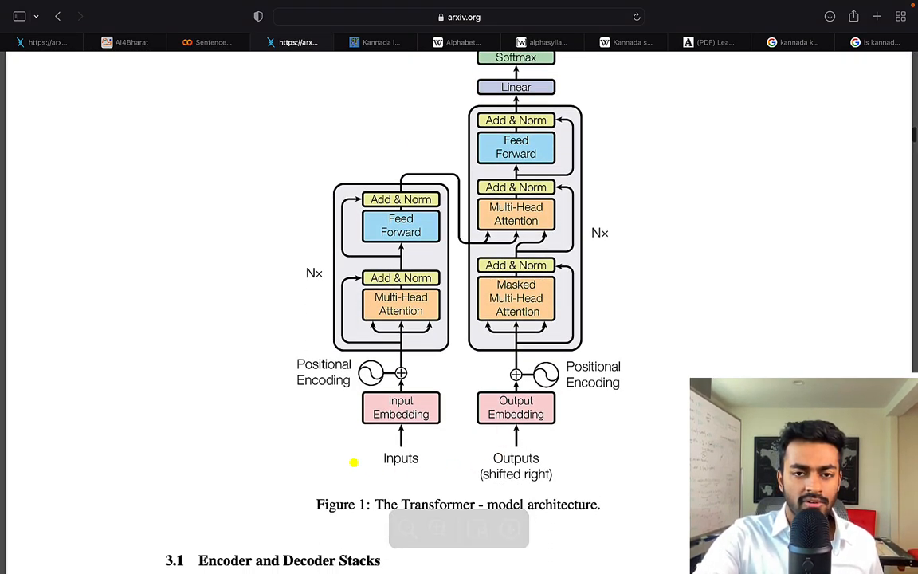
mouse_move(402, 424)
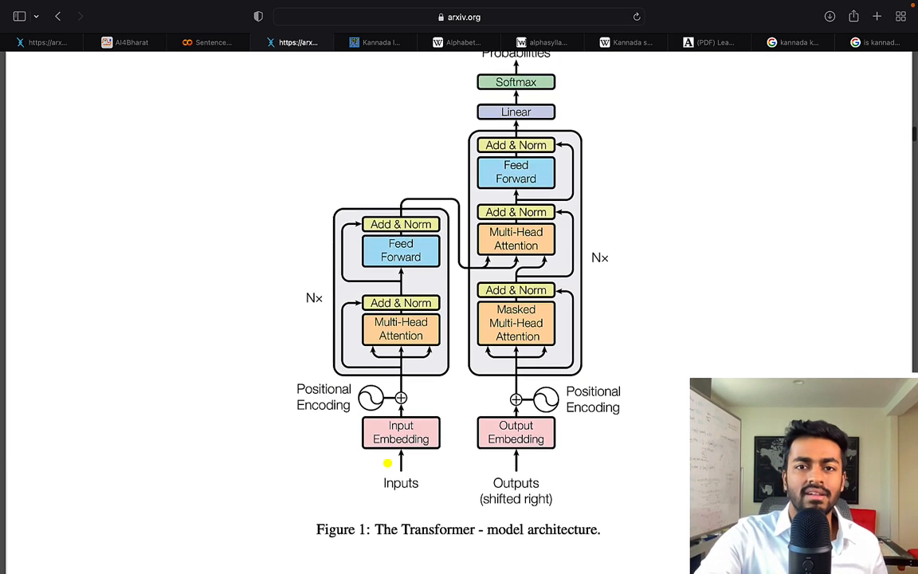
left_click(210, 42)
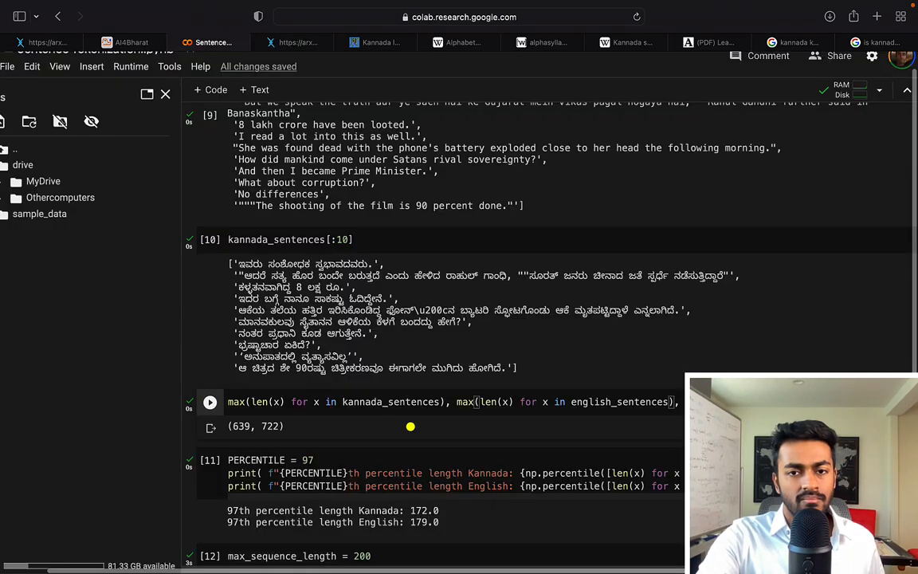
Review the max sentence lengths (639, 722) and the 97th-percentile length result, reaching the max length 200 cell.
scroll("down", 3)
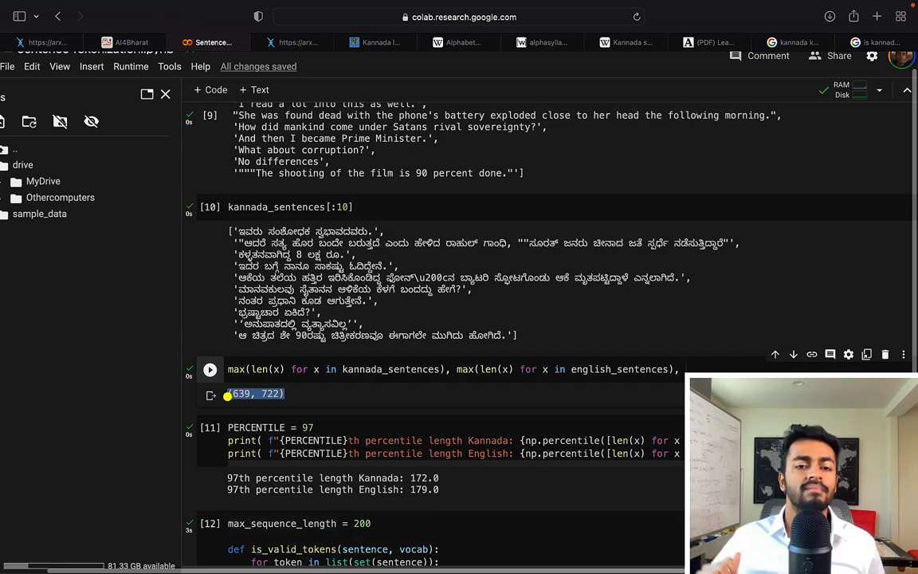
scroll("down", 3)
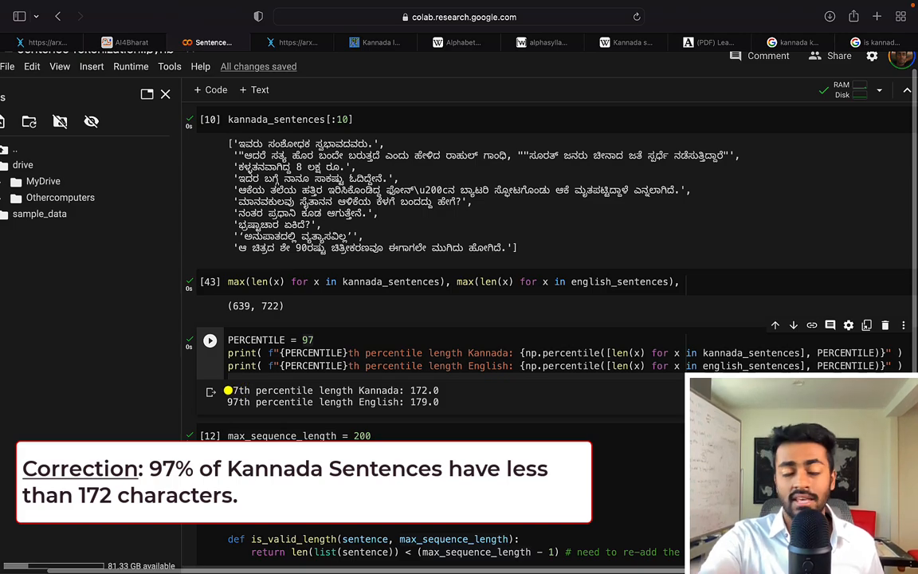
mouse_move(475, 388)
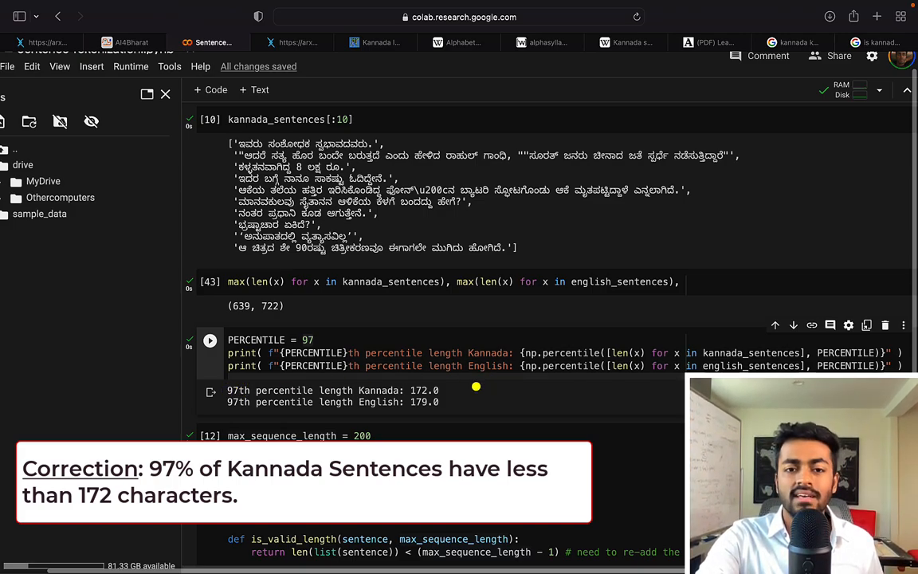
double_click(424, 401)
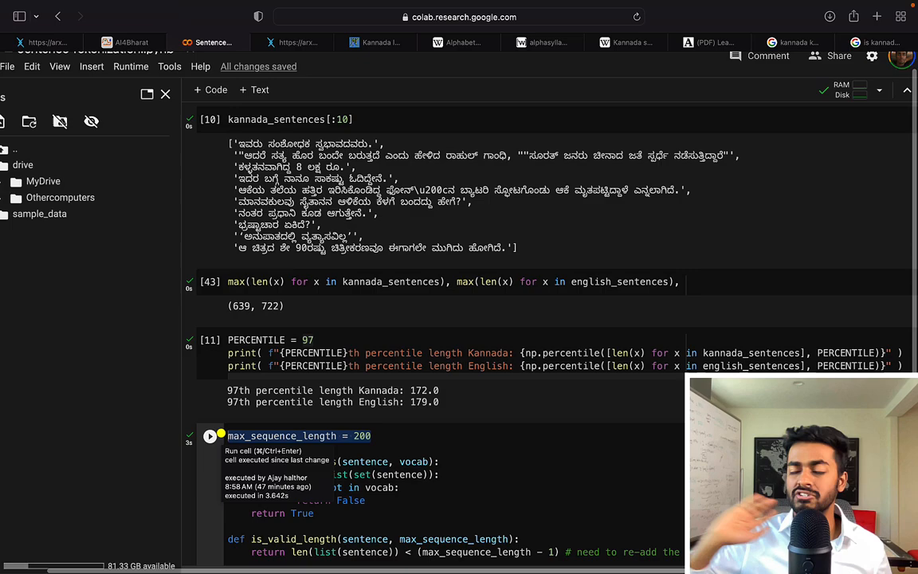
scroll("down", 3)
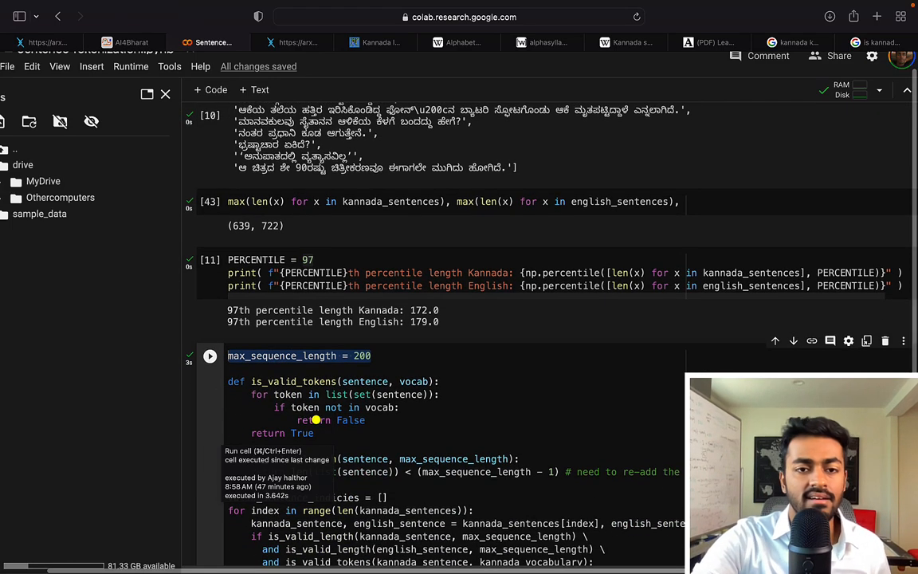
scroll("down", 3)
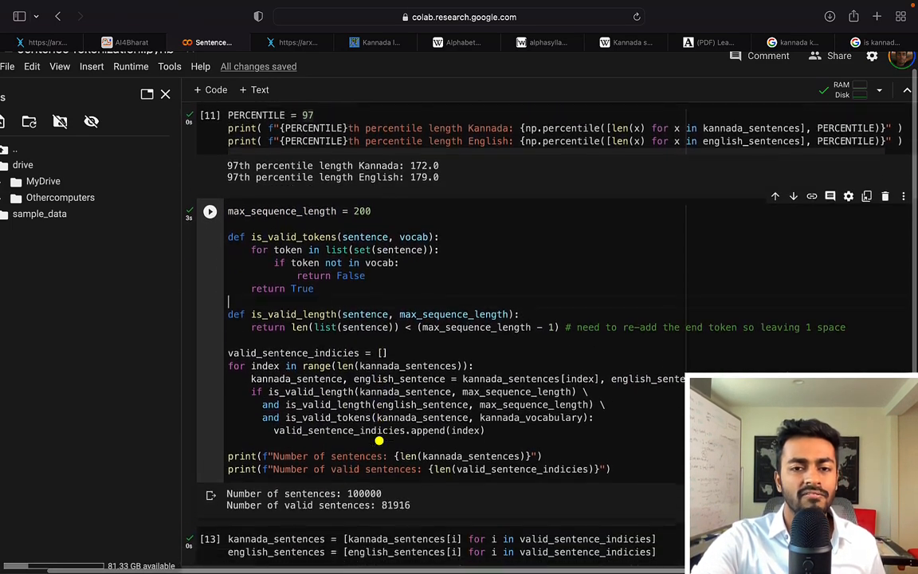
scroll("down", 3)
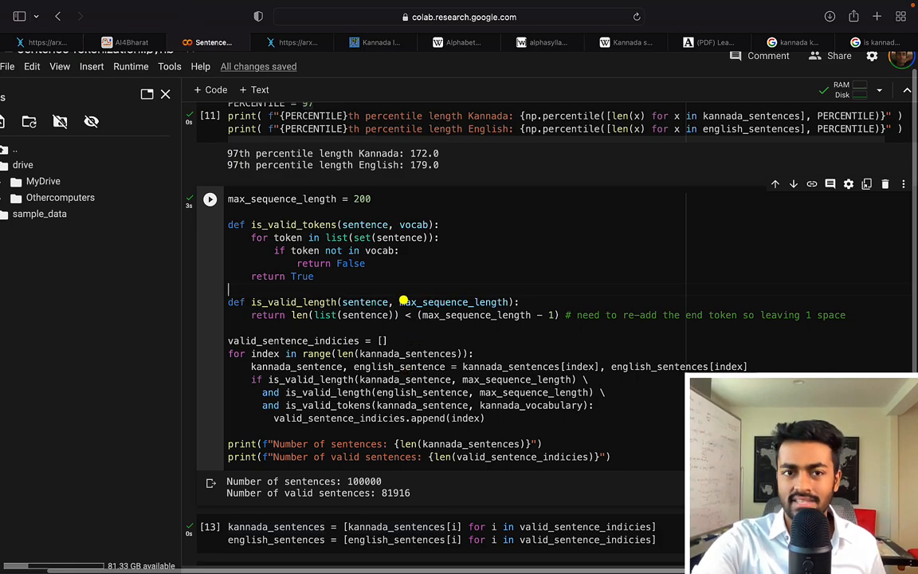
left_click_drag(228, 223, 312, 276)
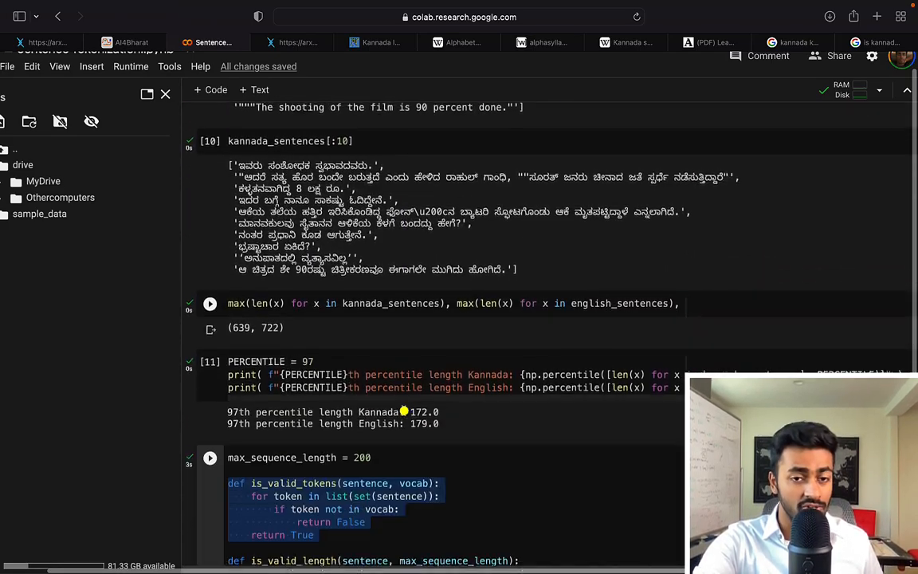
scroll("down", 3)
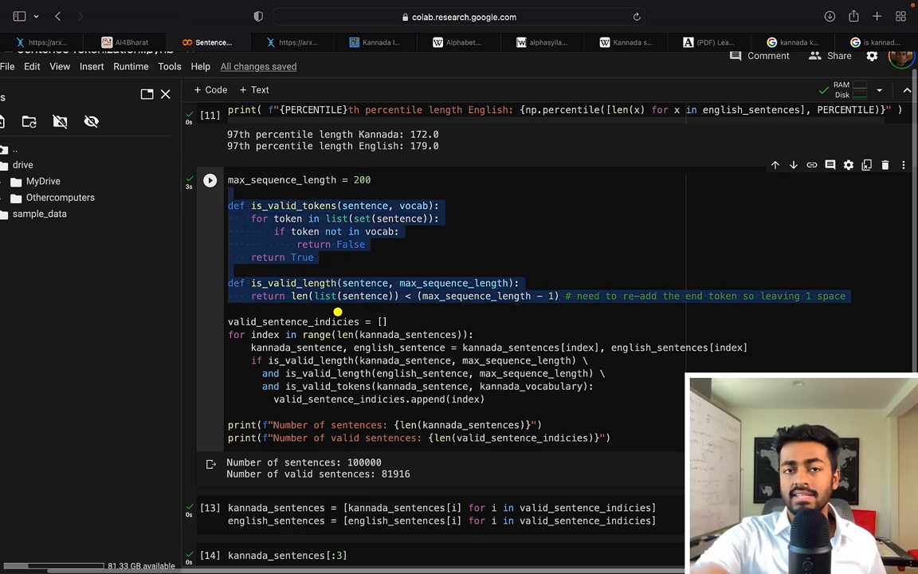
scroll("down", 3)
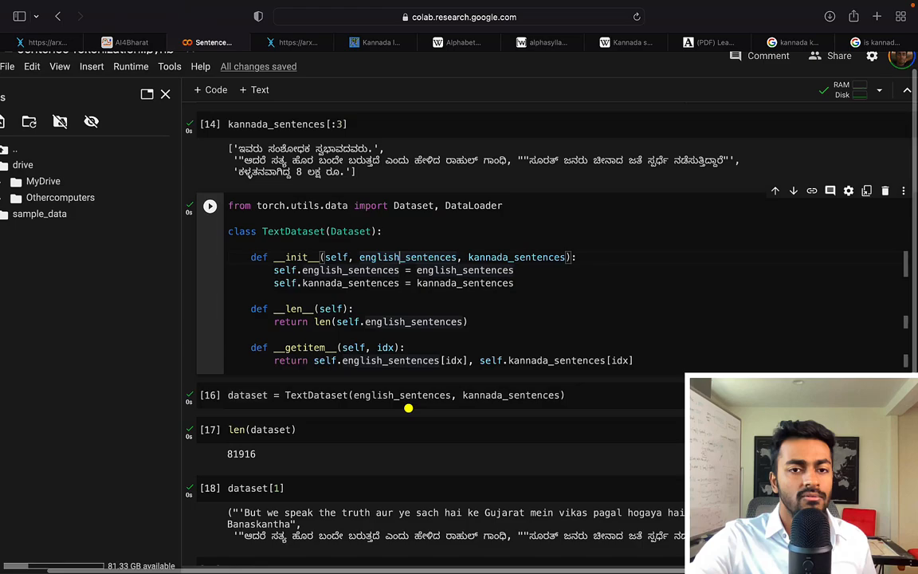
scroll("down", 3)
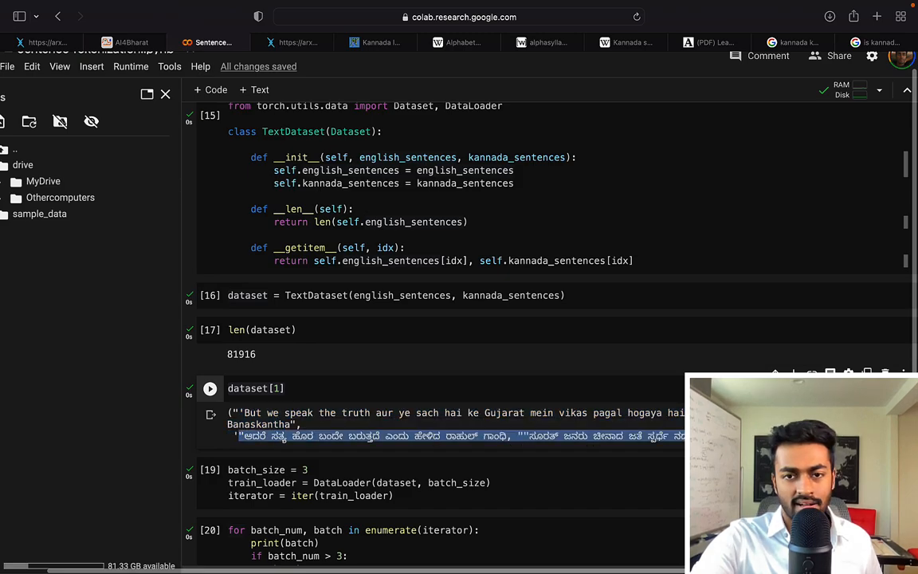
scroll("down", 3)
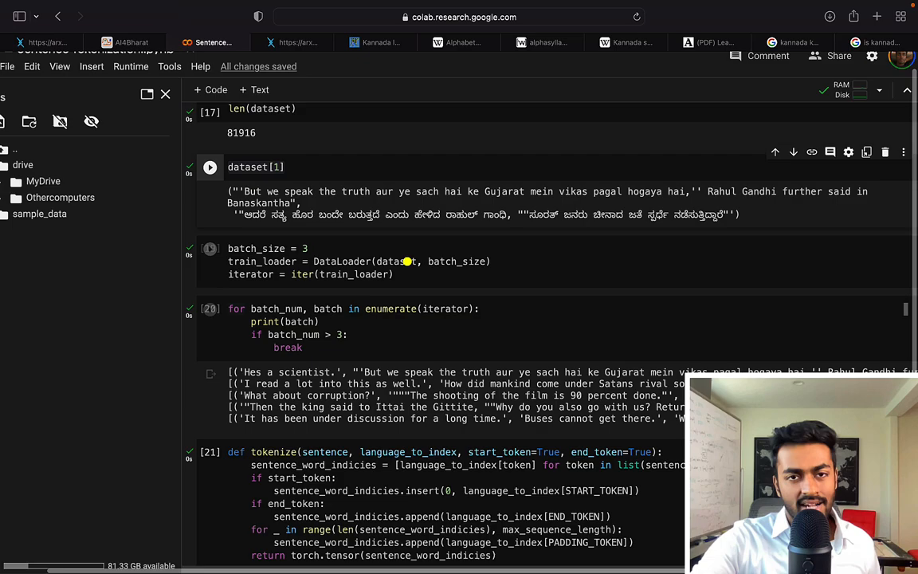
Focus the DataLoader batching cell before moving to the arXiv Transformer paper.
left_click(290, 42)
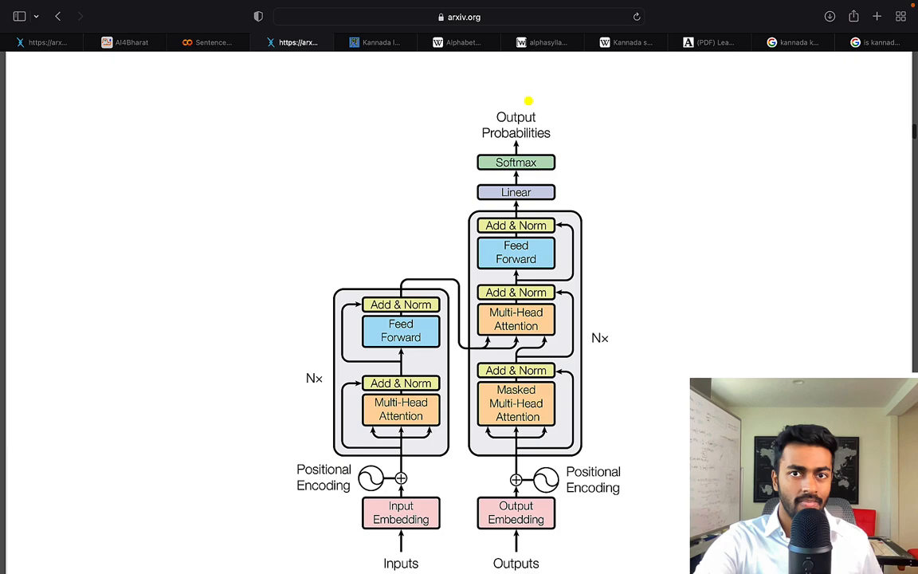
mouse_move(519, 158)
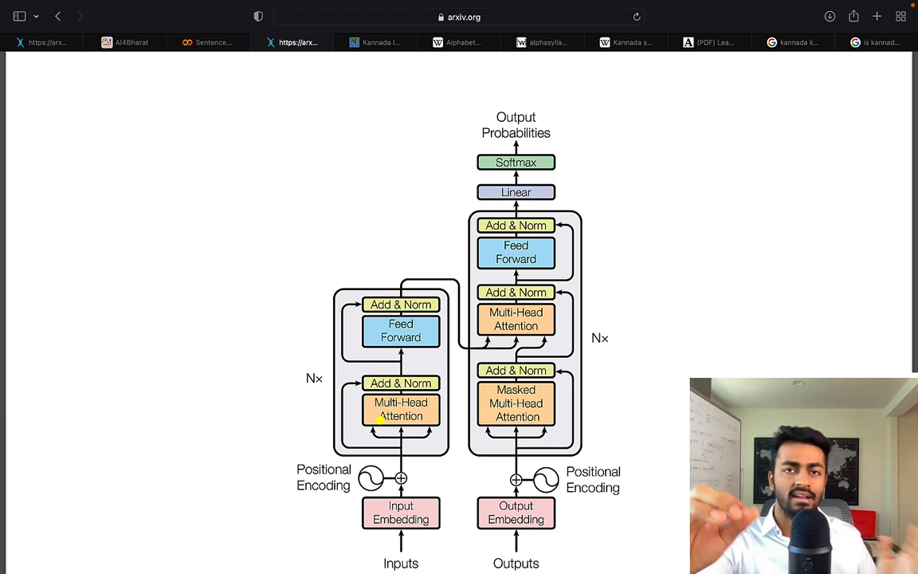
Look around Figure 1 of the Transformer paper and return to the Colab batching cells.
scroll("down", 3)
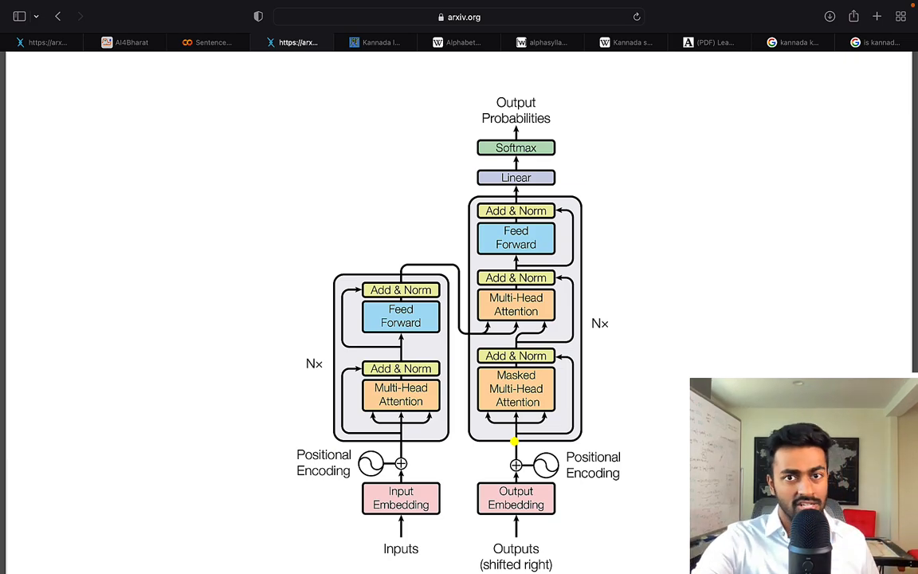
scroll("down", 3)
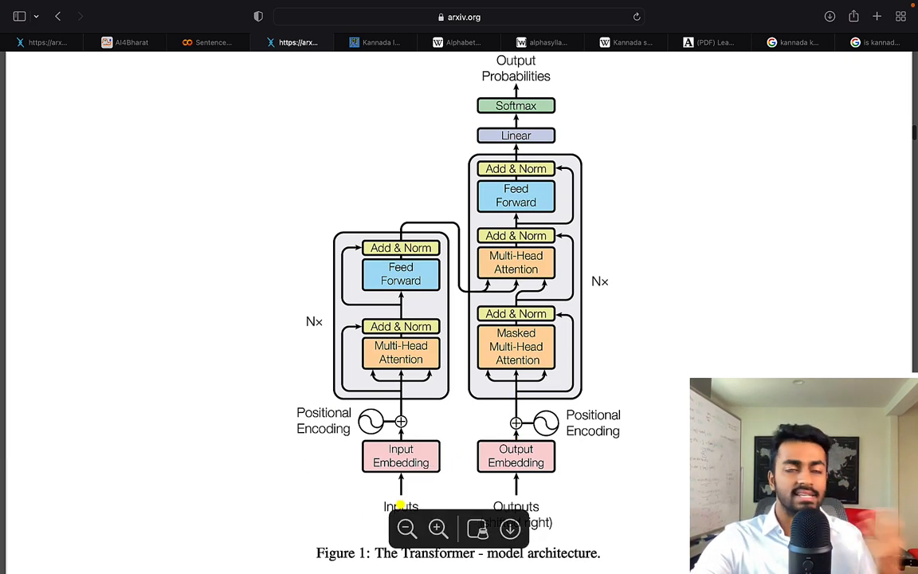
scroll("down", 3)
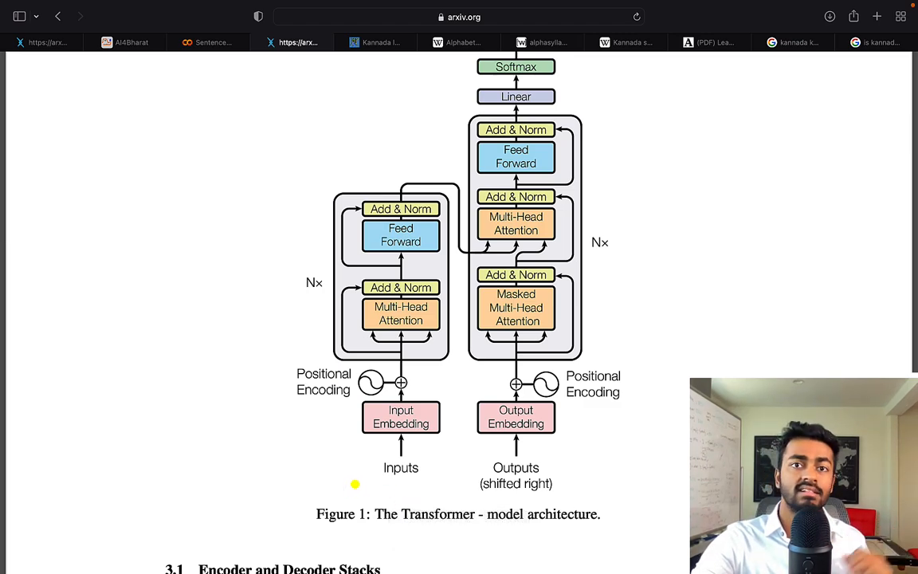
mouse_move(542, 234)
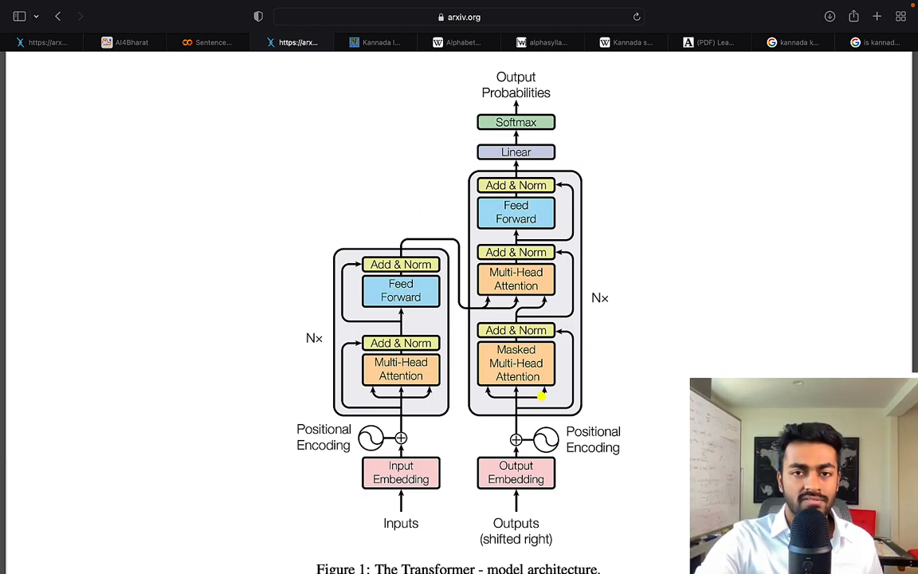
mouse_move(609, 199)
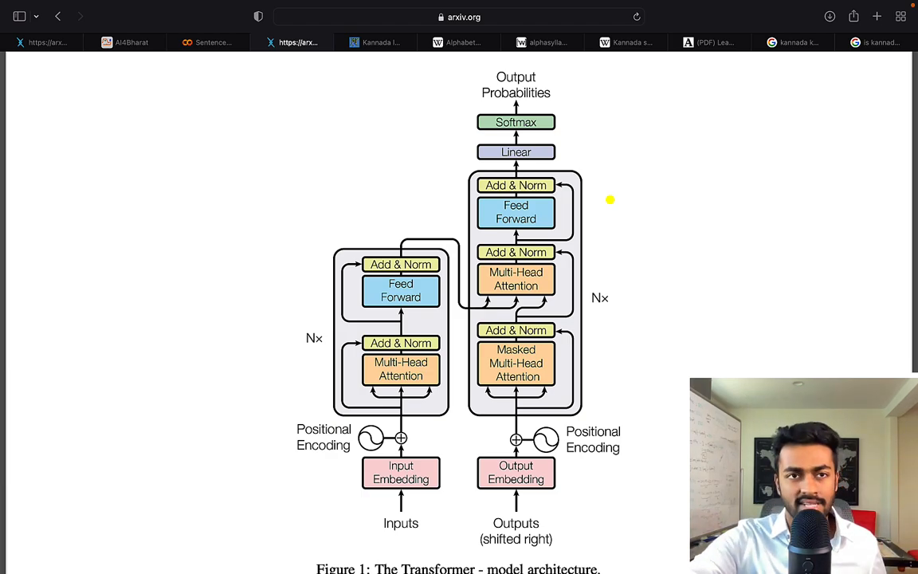
left_click(208, 41)
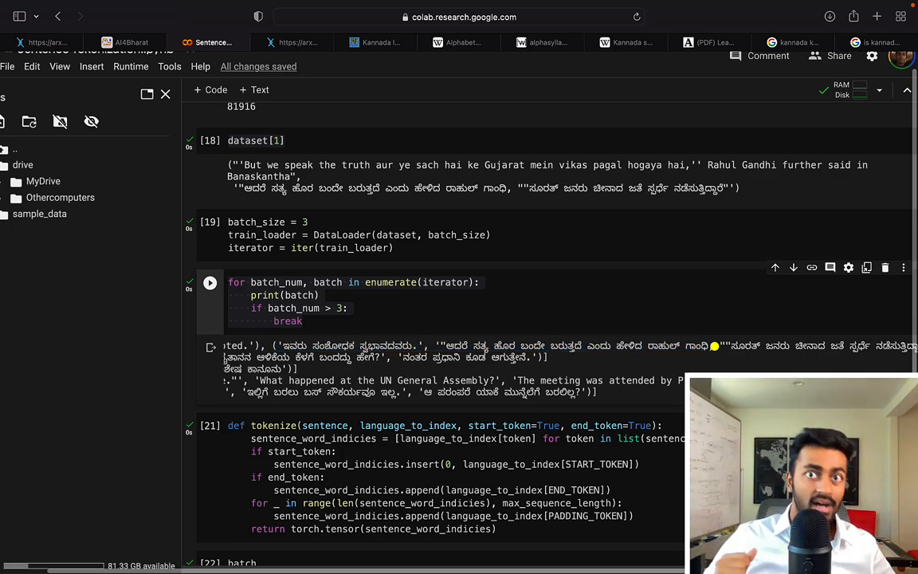
Review the tokenize function's end-token check and the loop stacking English and Kannada batch tensors.
scroll("down", 3)
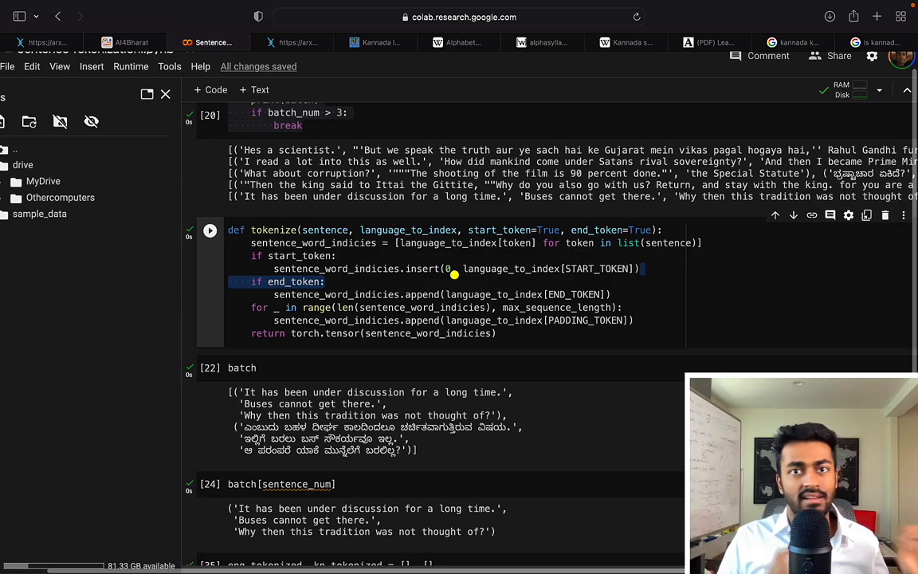
left_click(497, 334)
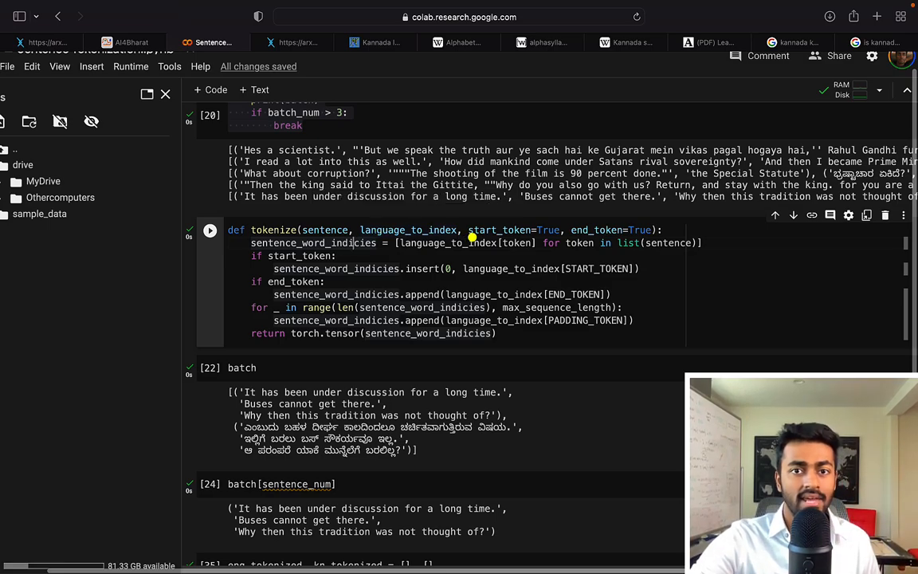
left_click_drag(469, 230, 647, 229)
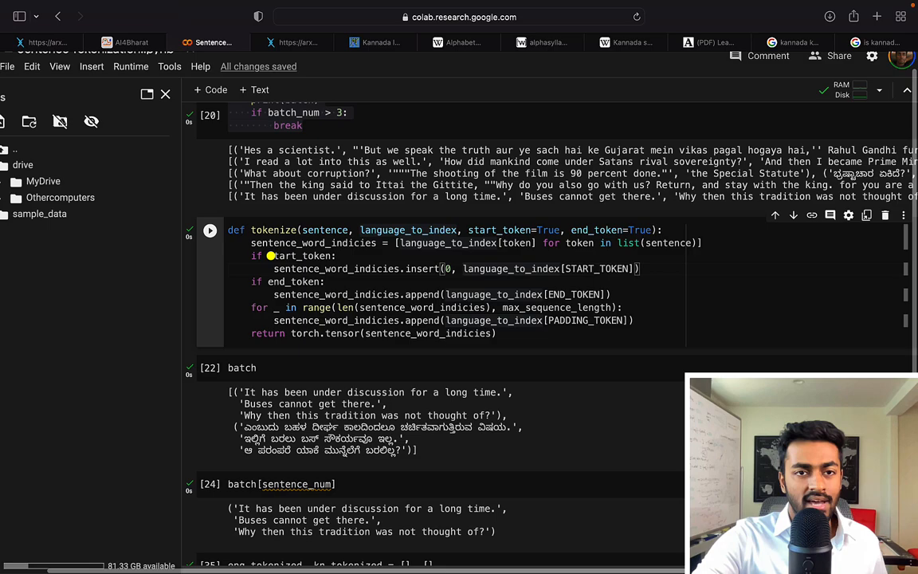
left_click_drag(252, 255, 635, 268)
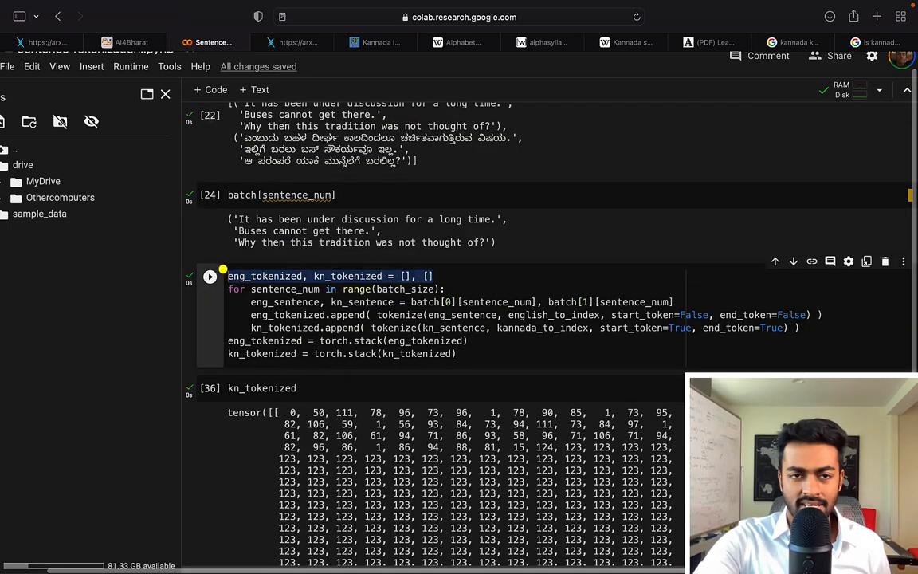
double_click(265, 276)
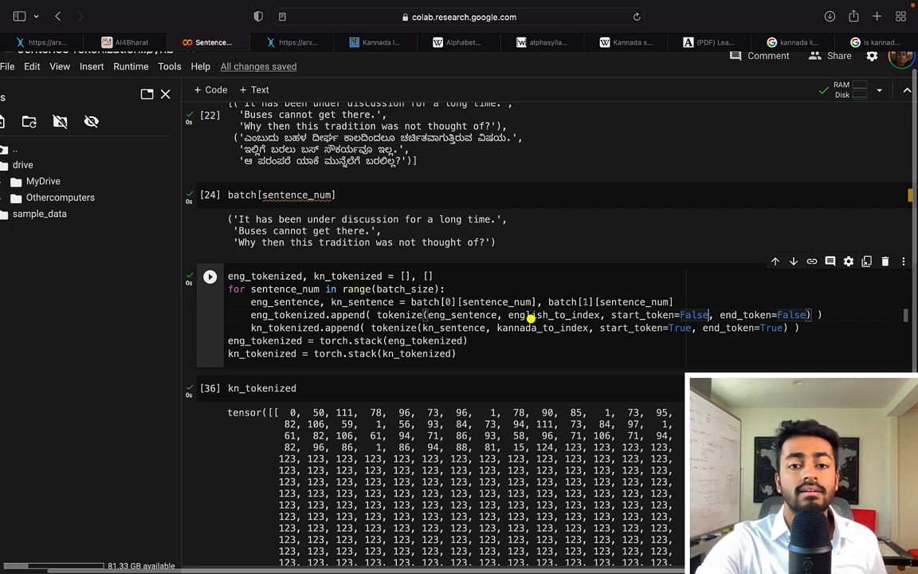
mouse_move(593, 333)
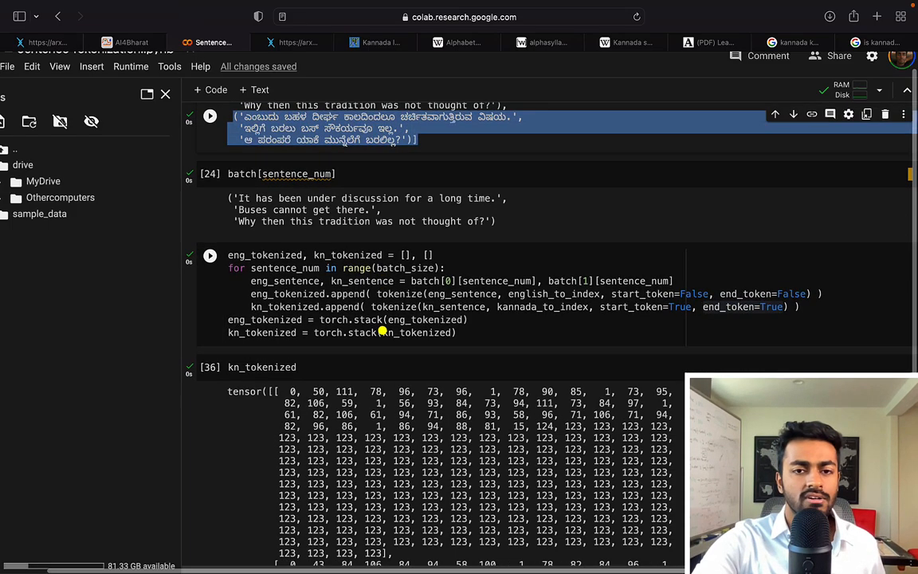
Scroll through the kn_tokenized output and select the tensor name to change it to eng_tokenized.
scroll("down", 3)
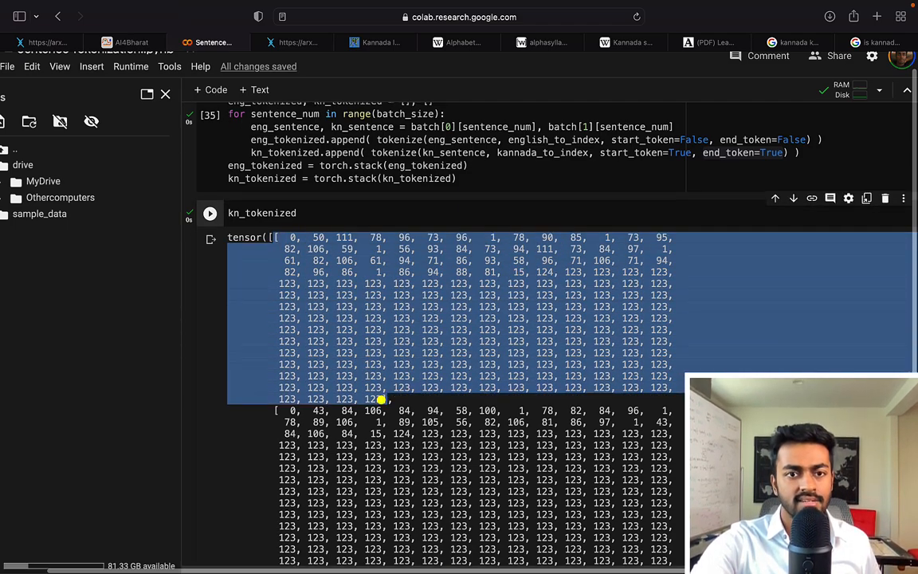
scroll("down", 3)
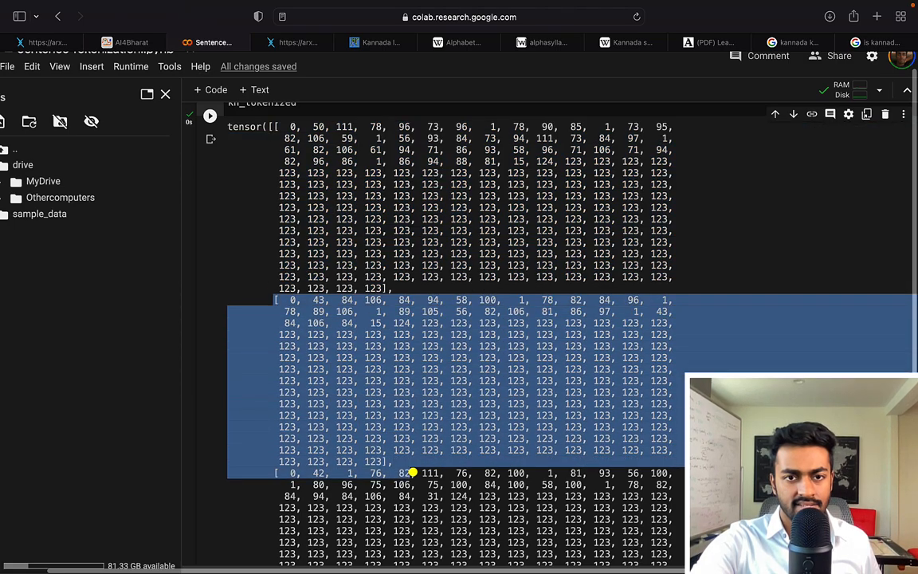
scroll("down", 3)
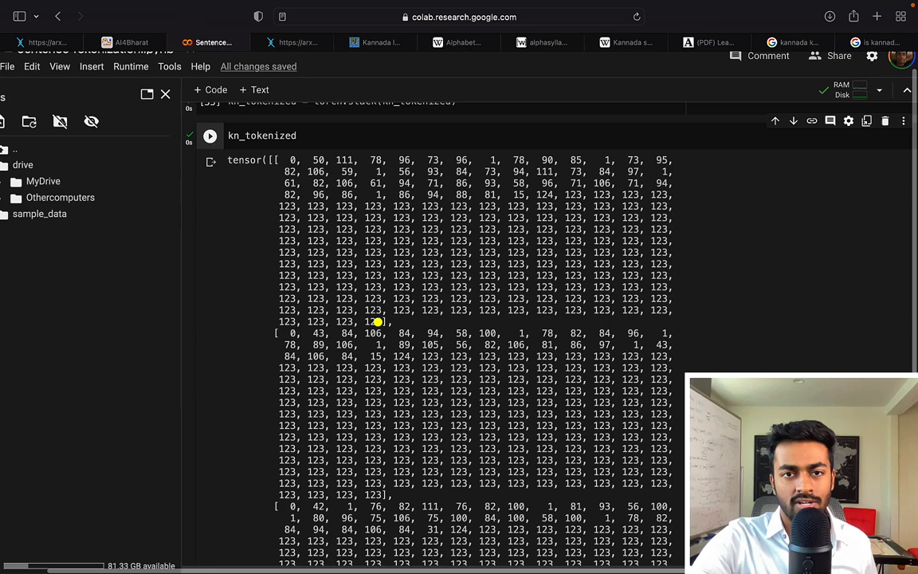
left_click_drag(421, 217, 380, 322)
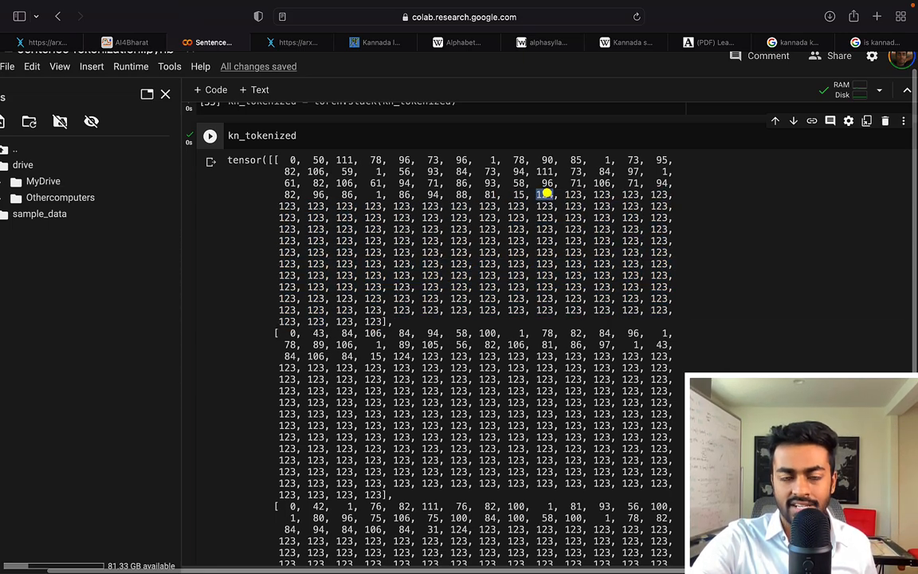
double_click(545, 195)
type("eng")
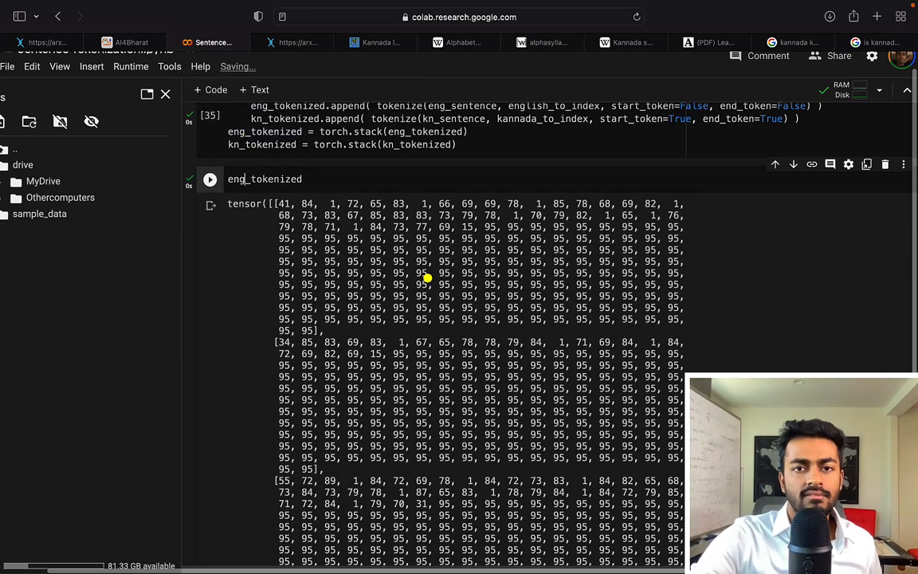
left_click_drag(494, 240, 454, 318)
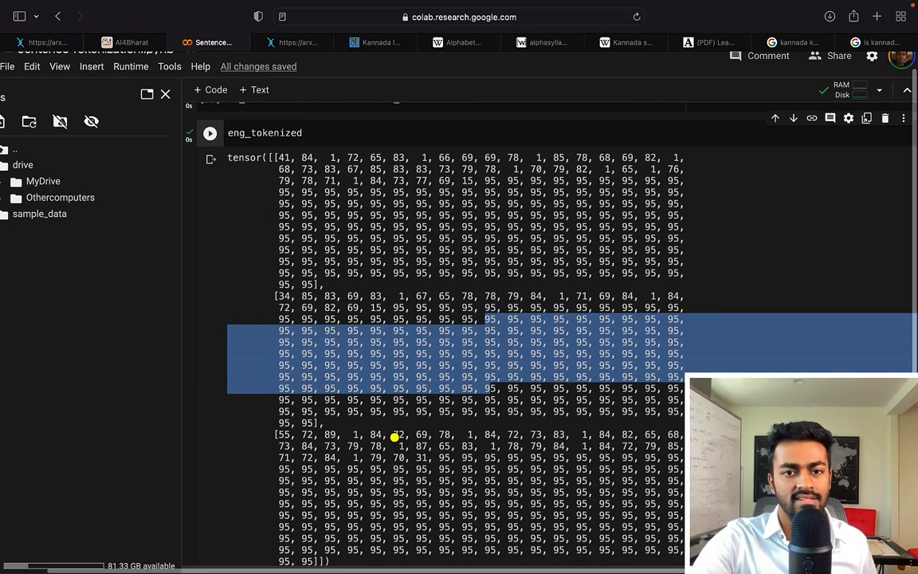
scroll("down", 3)
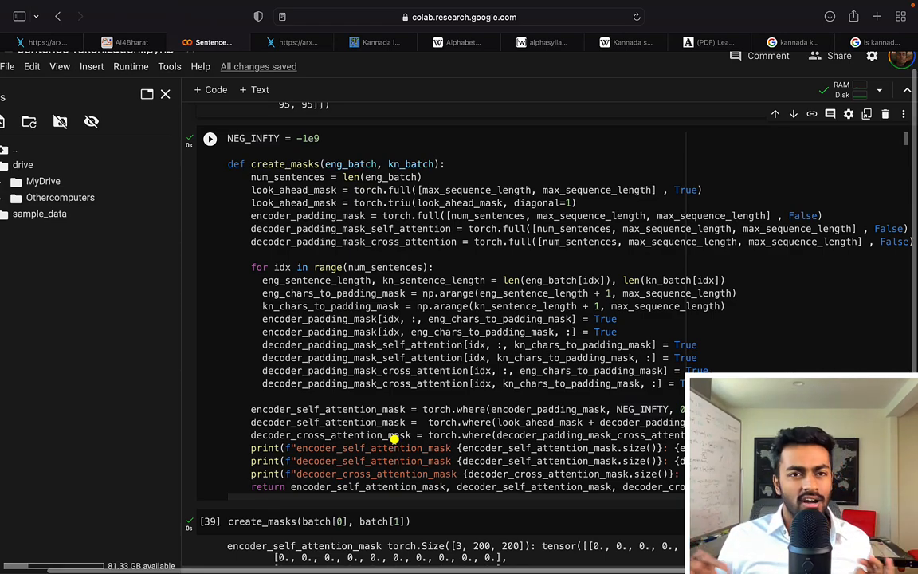
Switch to the arXiv tab showing the Transformer architecture figure.
left_click(299, 42)
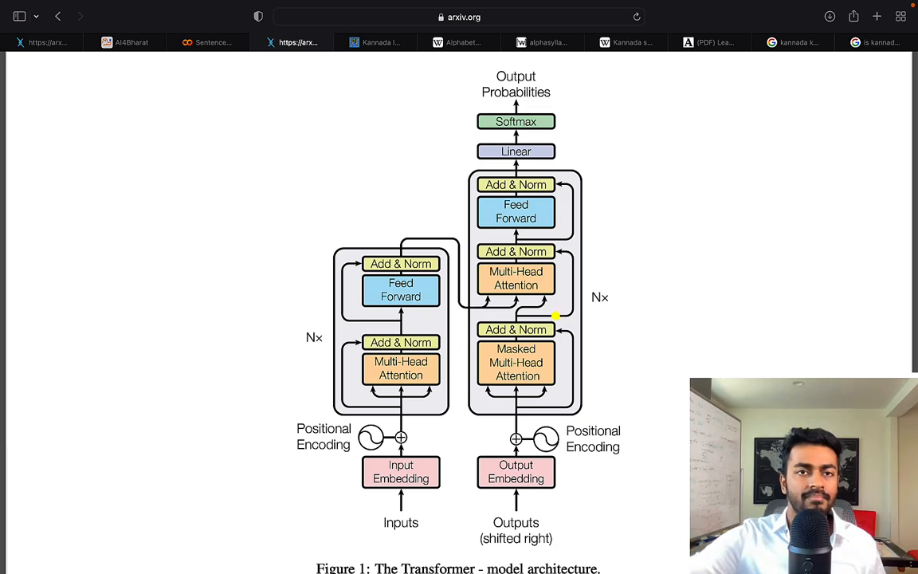
Return to the Colab notebook with the create_masks function and mask-size output.
left_click(210, 42)
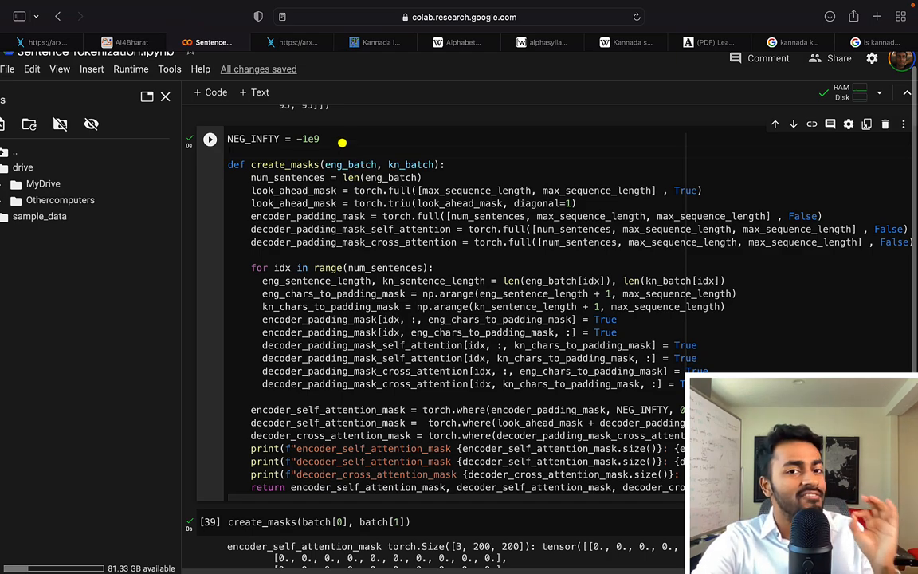
double_click(306, 139)
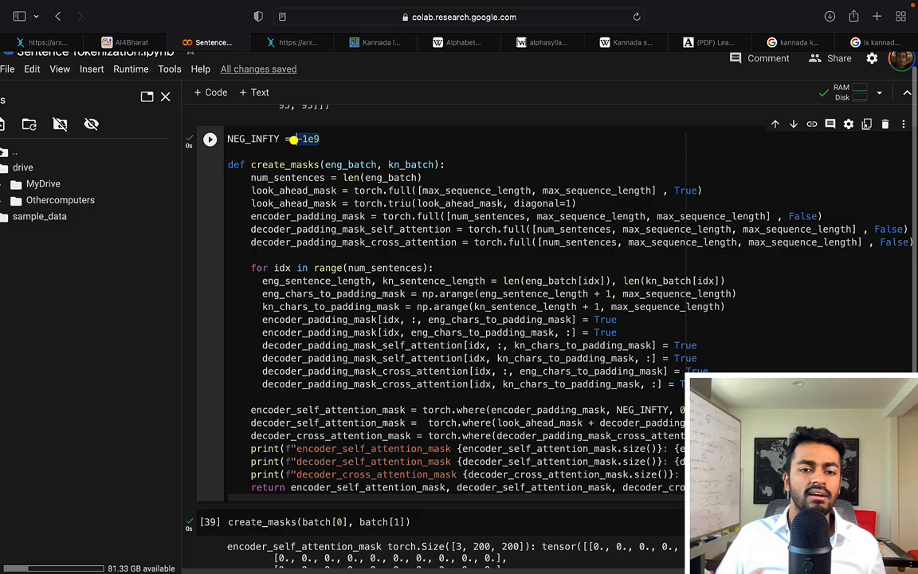
scroll("down", 3)
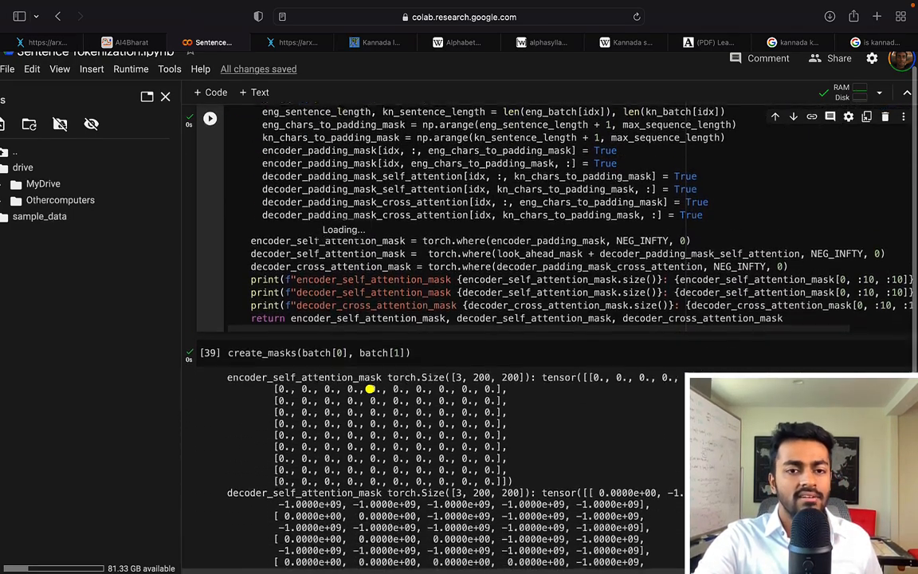
scroll("down", 3)
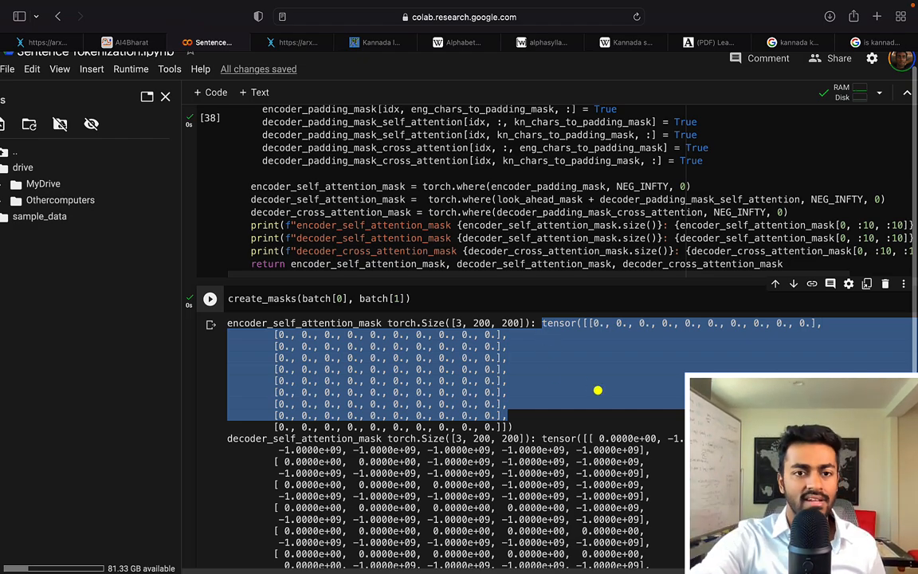
scroll("down", 3)
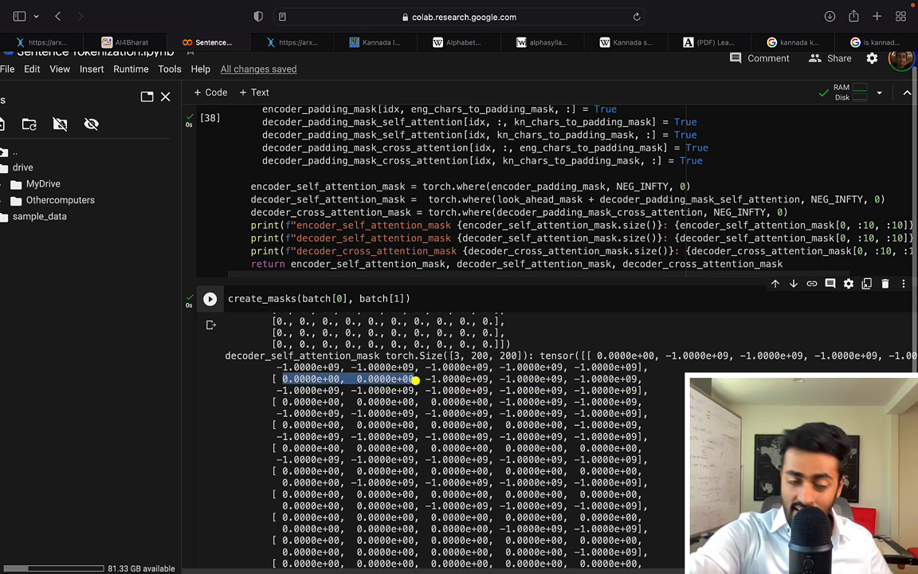
mouse_move(280, 410)
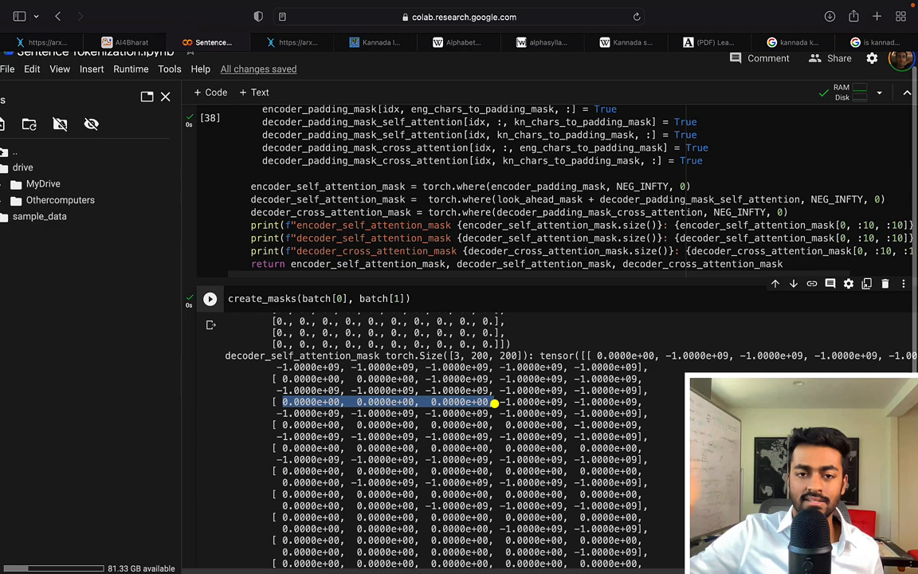
scroll("down", 3)
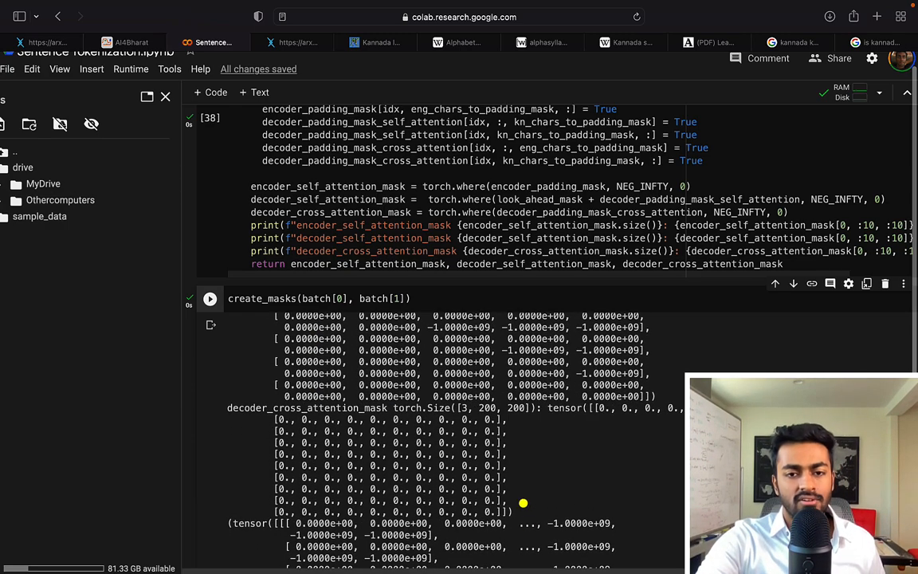
left_click_drag(227, 408, 523, 503)
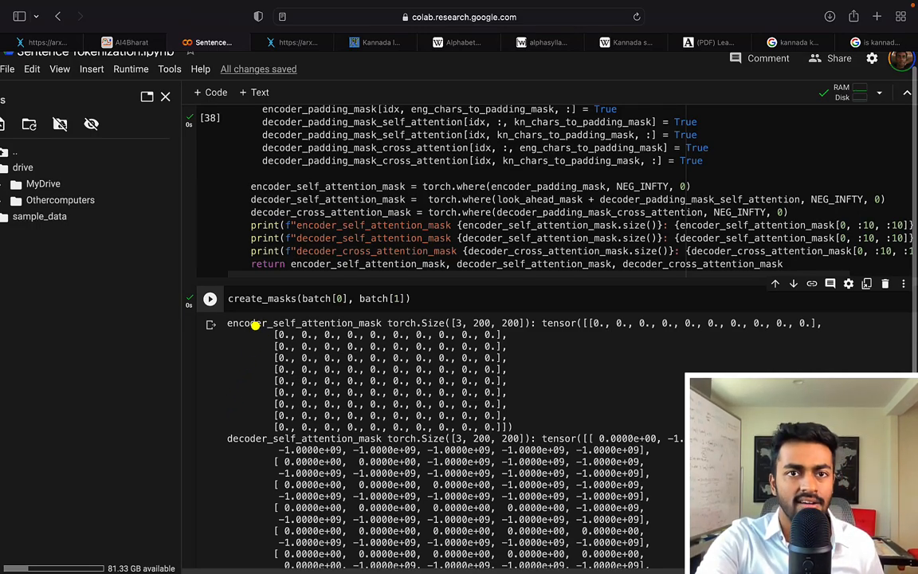
scroll("down", 3)
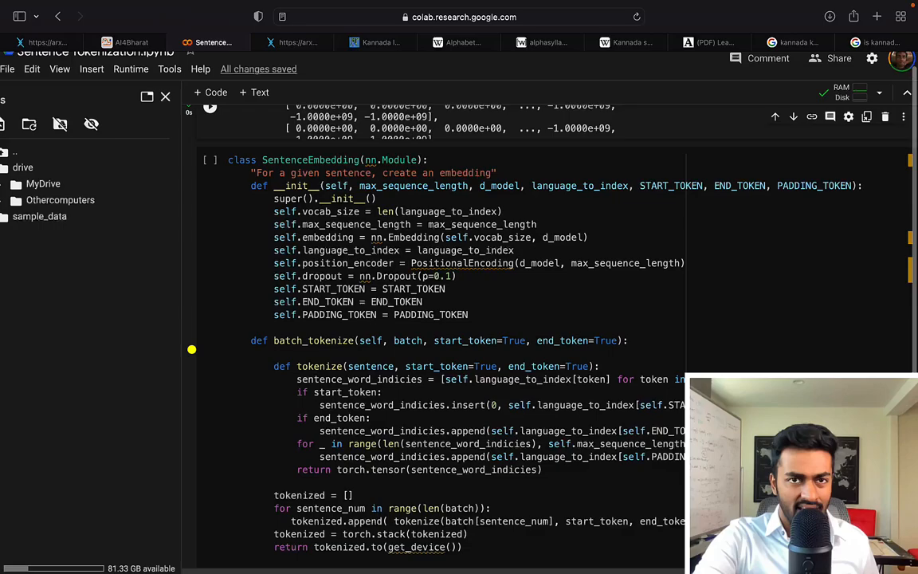
scroll("down", 3)
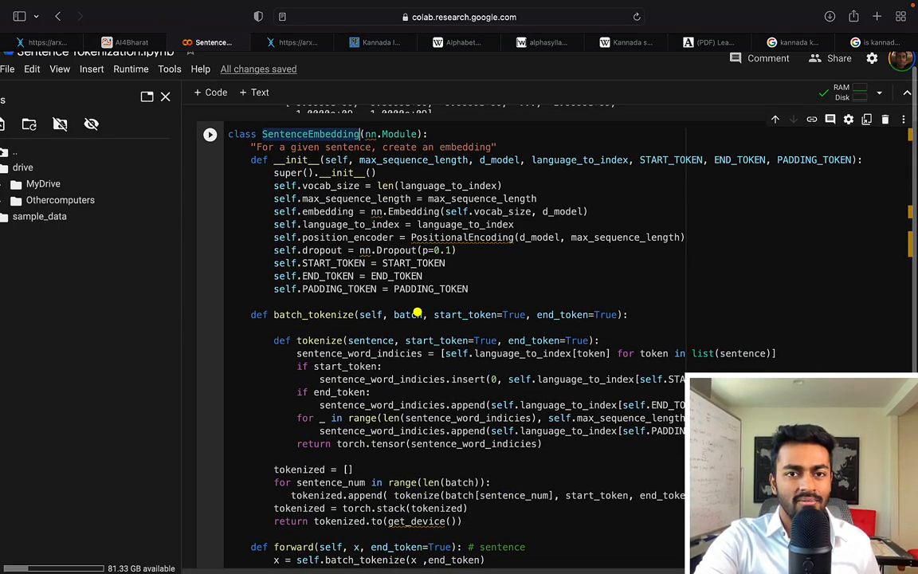
left_click_drag(274, 185, 469, 289)
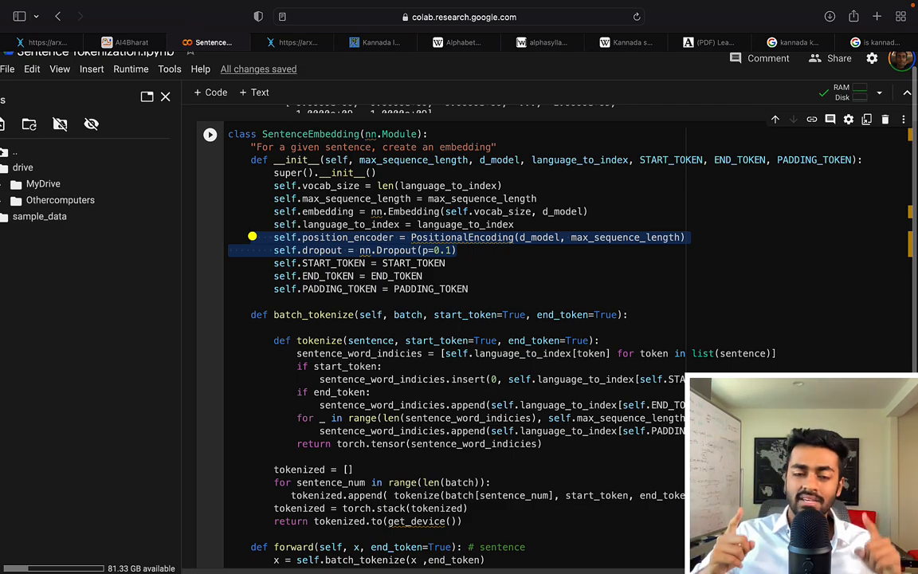
scroll("down", 3)
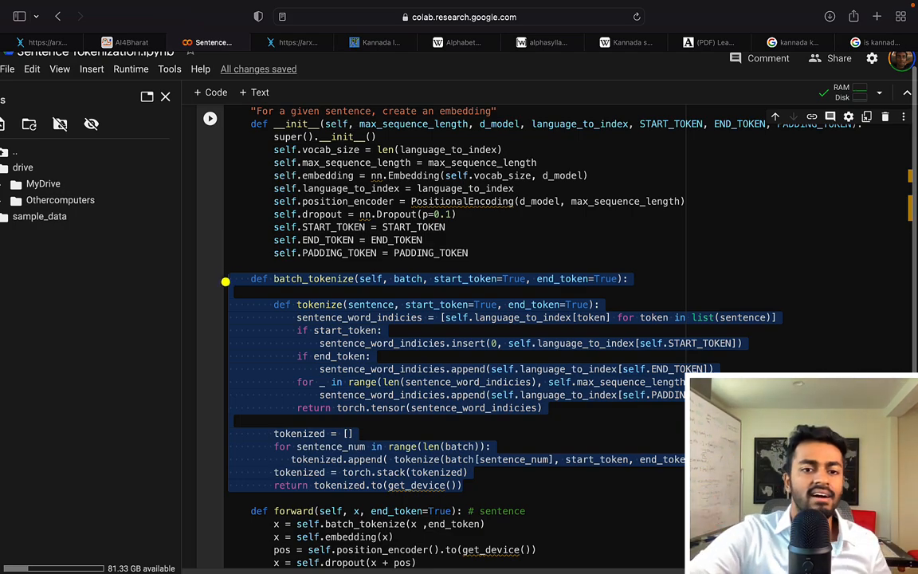
scroll("down", 3)
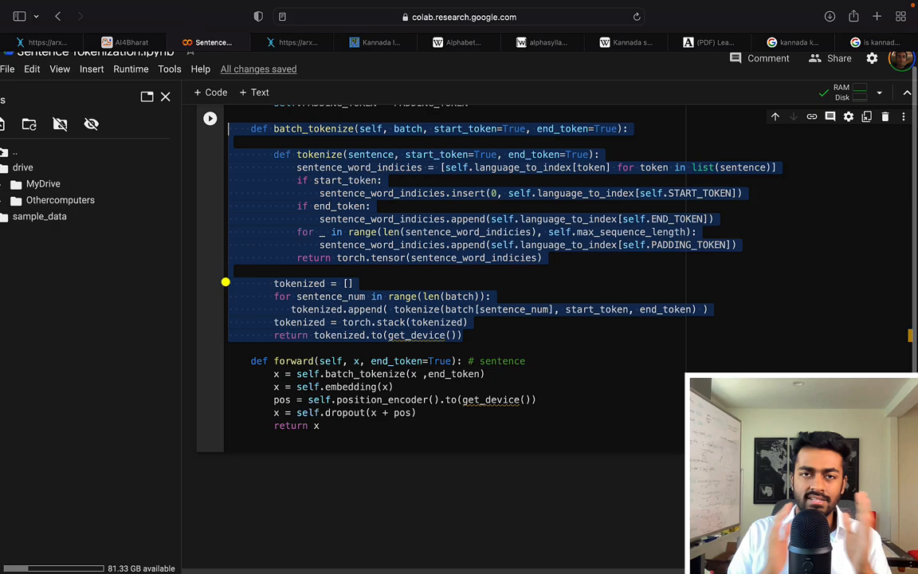